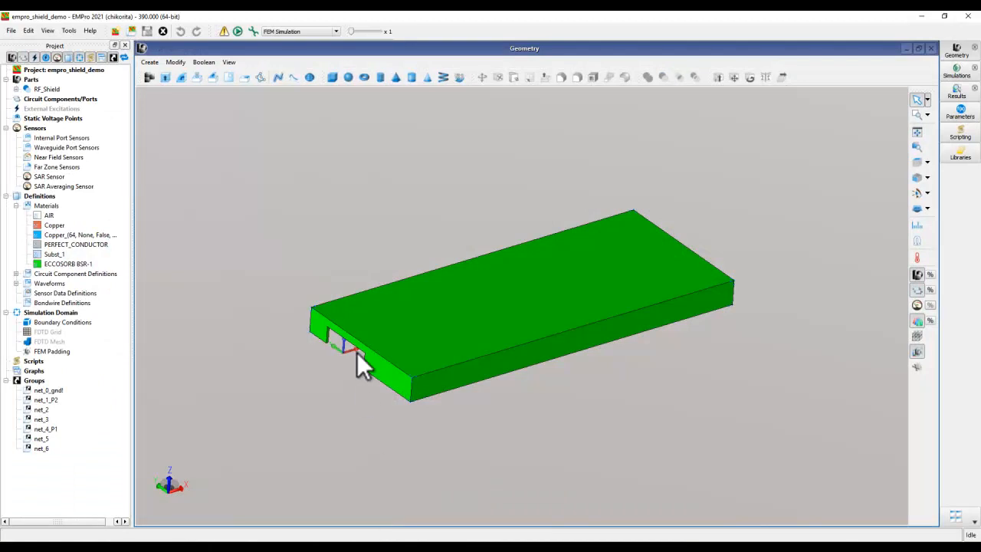
# Orbit the green RF shield model edge-on and back to perspective, then open File.
pyautogui.moveTo(364, 368); pyautogui.dragTo(502, 352)
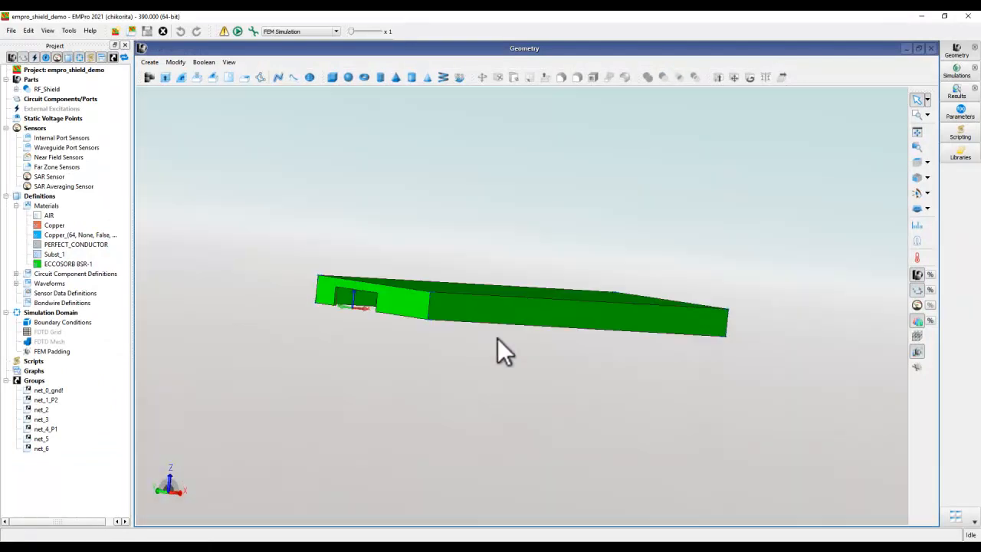
pyautogui.moveTo(505, 354); pyautogui.dragTo(460, 410)
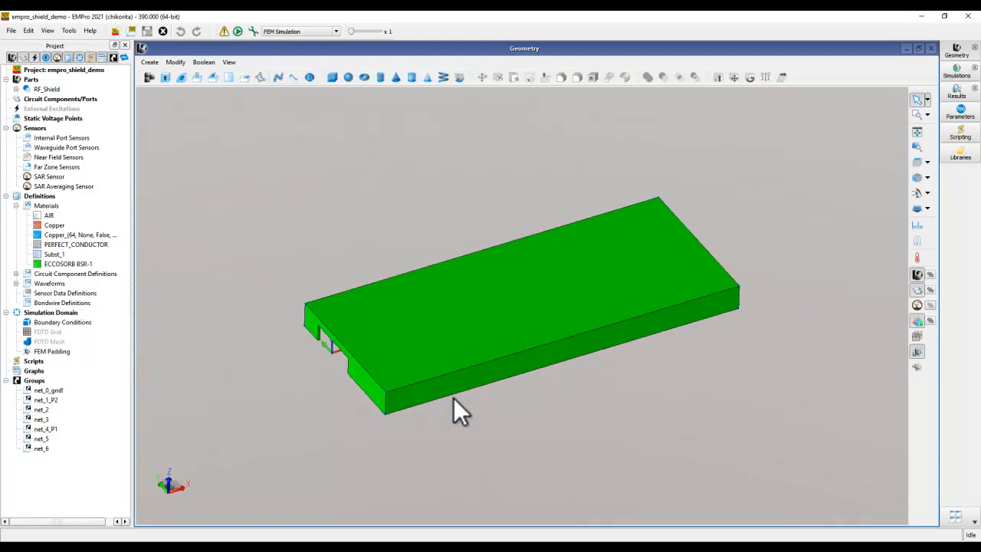
pyautogui.moveTo(456, 361)
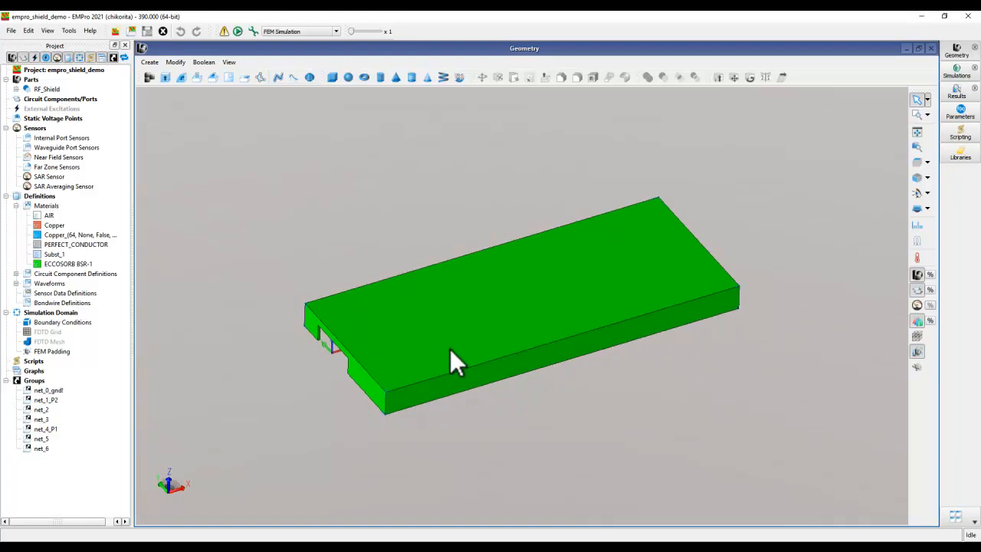
pyautogui.moveTo(391, 346)
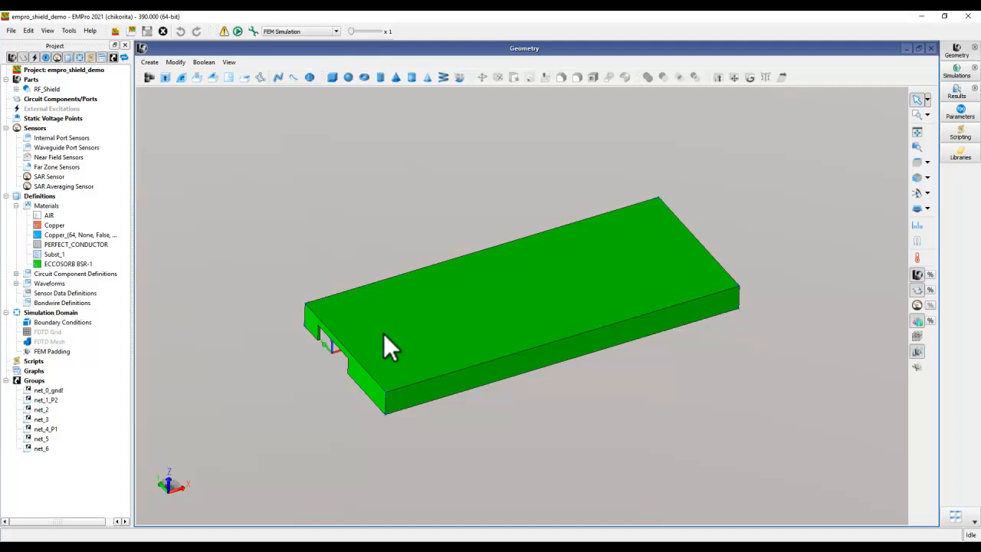
pyautogui.click(11, 31)
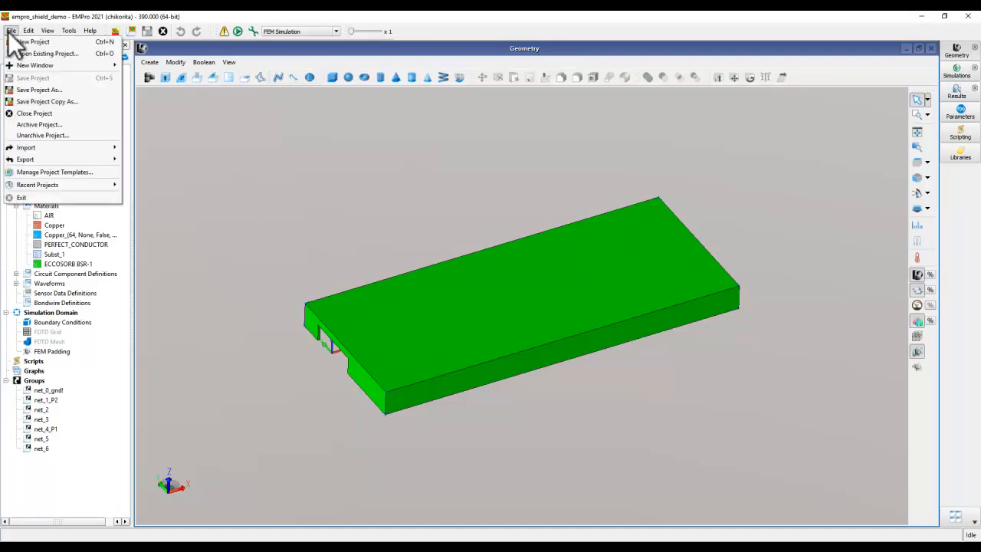
# Save the shield project as OpenAccess project empro_shield_demo in ADS2021_Top10_Resons_lib.
pyautogui.click(39, 89)
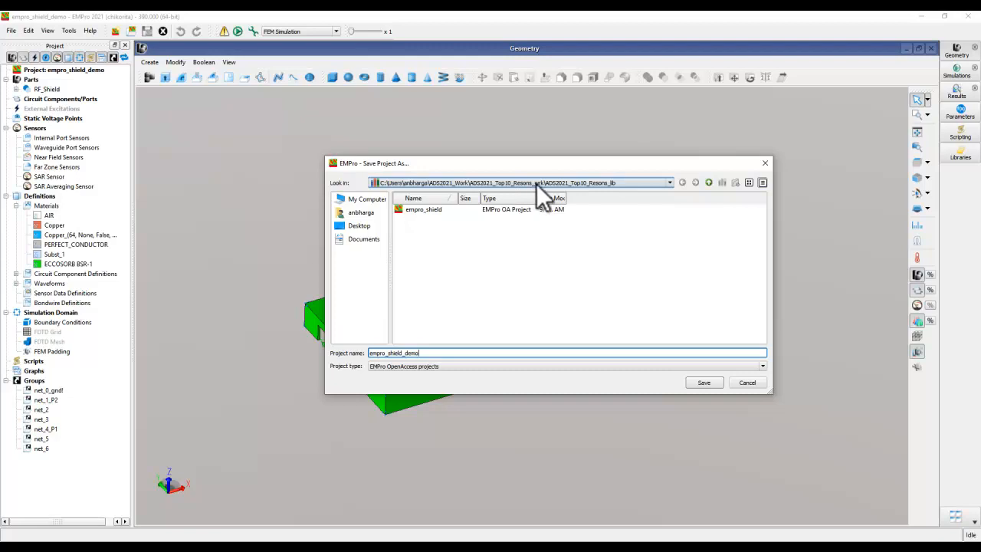
pyautogui.moveTo(586, 195)
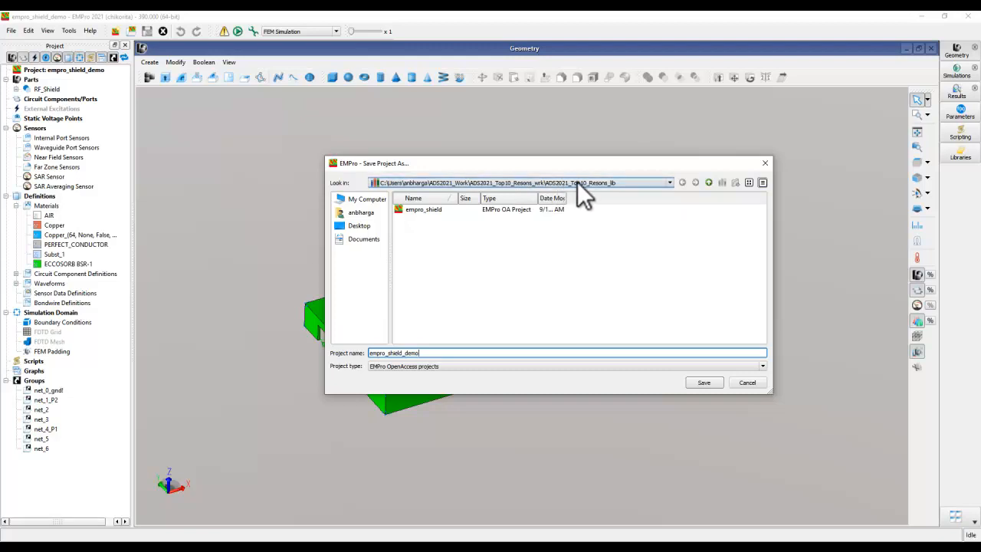
pyautogui.moveTo(433, 341)
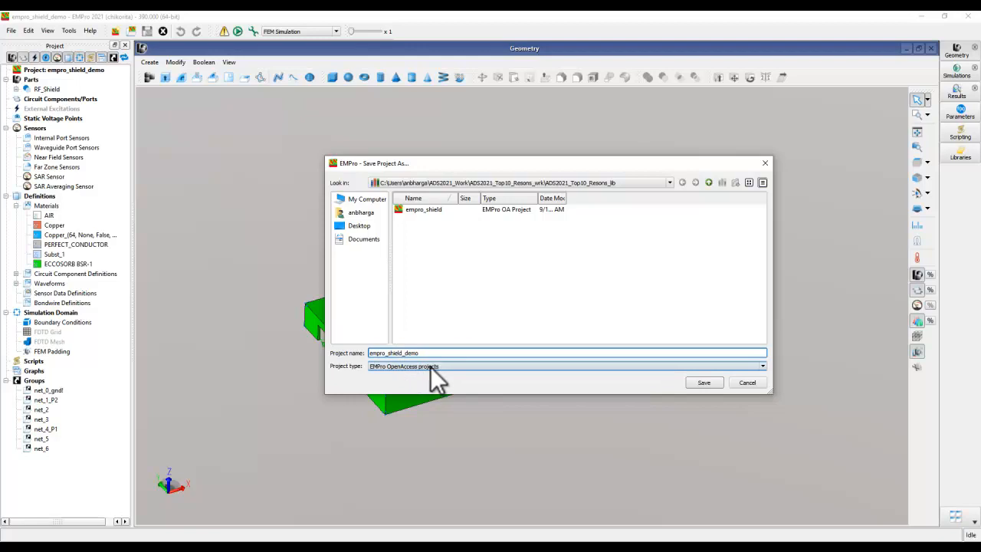
pyautogui.click(703, 381)
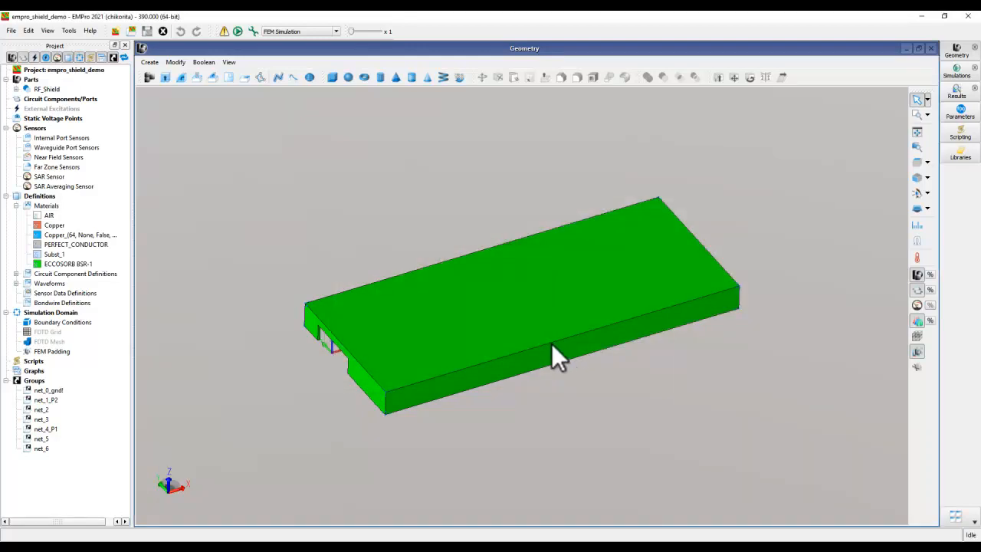
pyautogui.moveTo(474, 243)
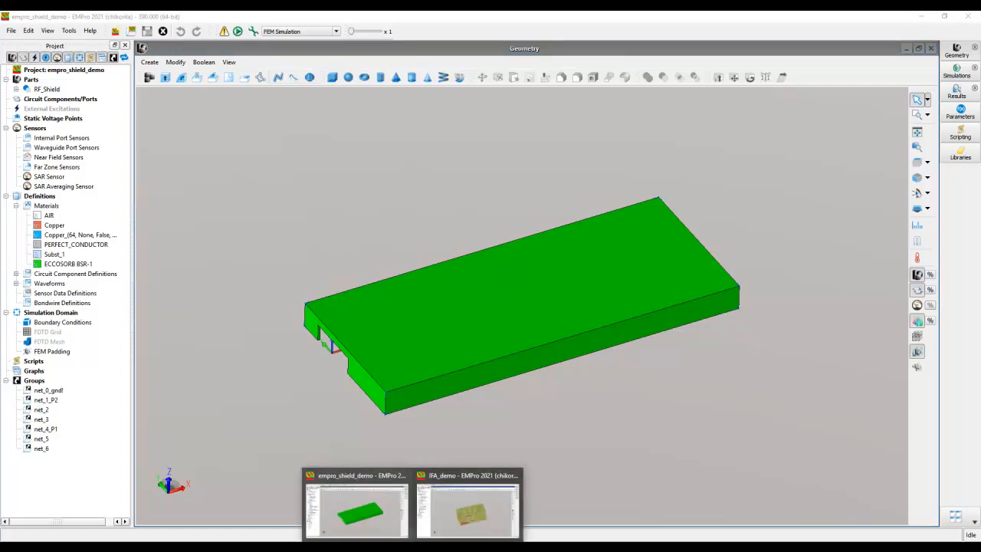
# Switch to the IFA_demo antenna window, orbit its traces, and save it as IFA_demo.
pyautogui.click(467, 509)
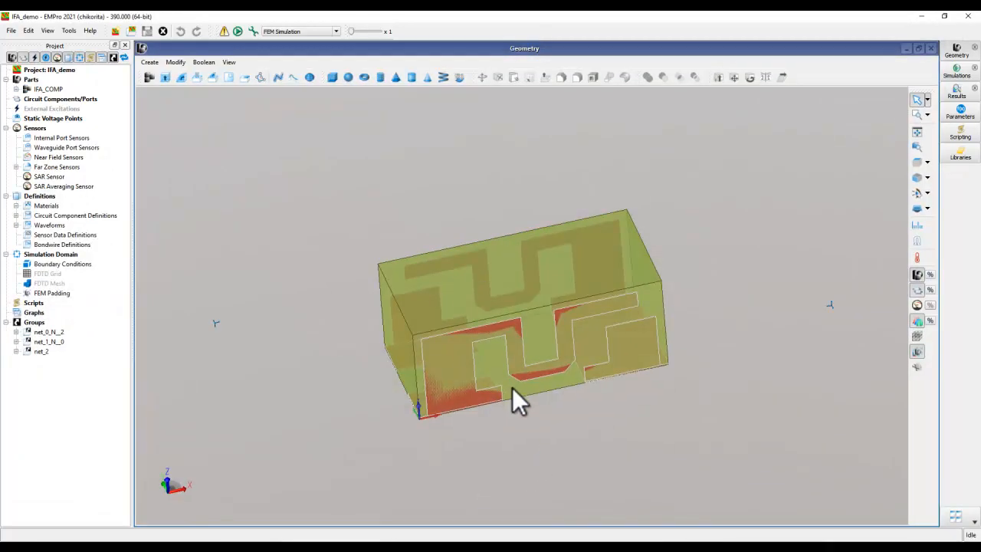
pyautogui.moveTo(521, 403); pyautogui.dragTo(433, 368)
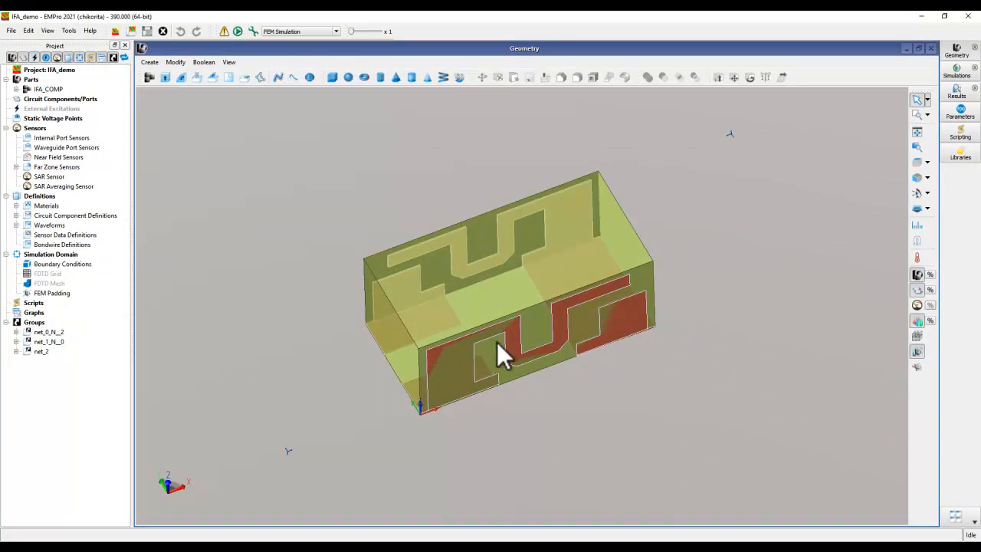
pyautogui.click(12, 31)
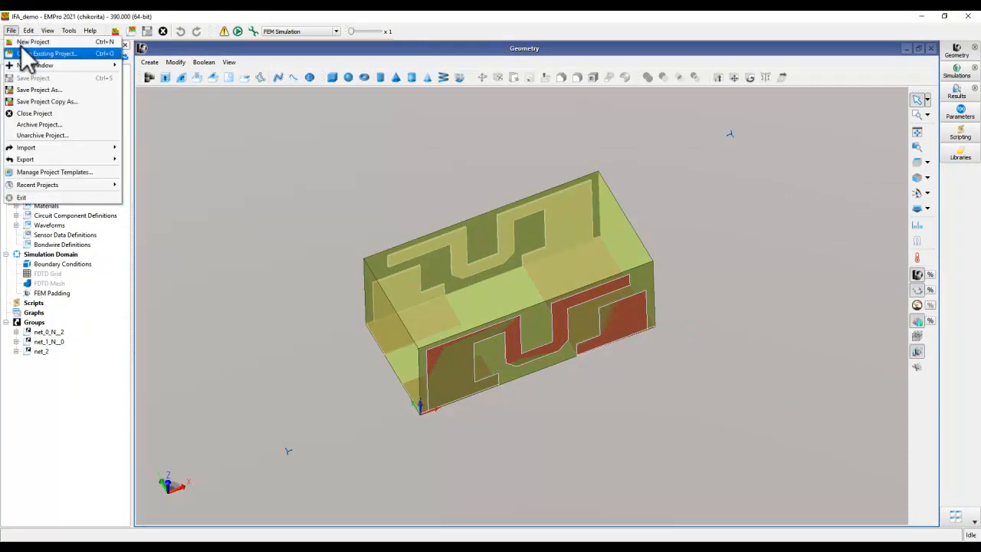
pyautogui.click(39, 90)
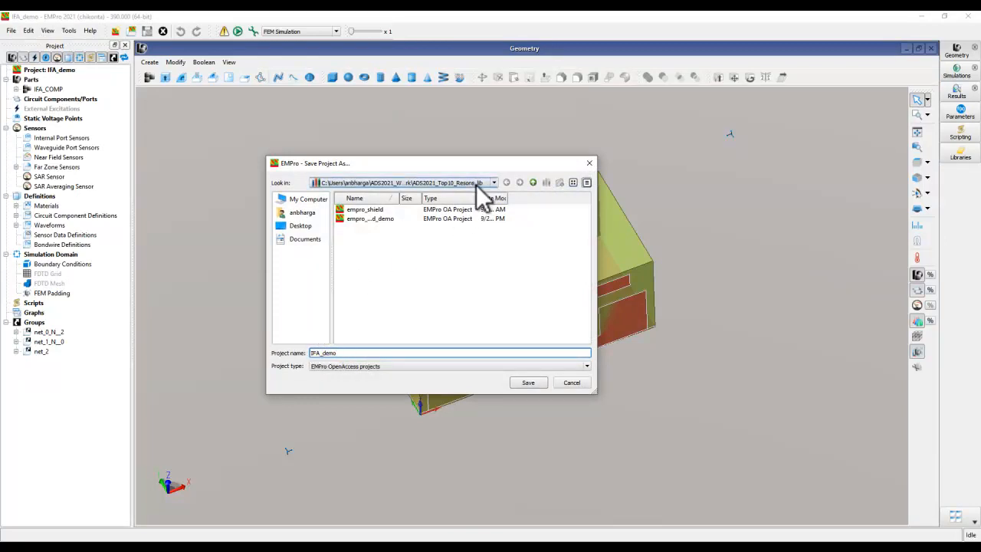
pyautogui.click(527, 381)
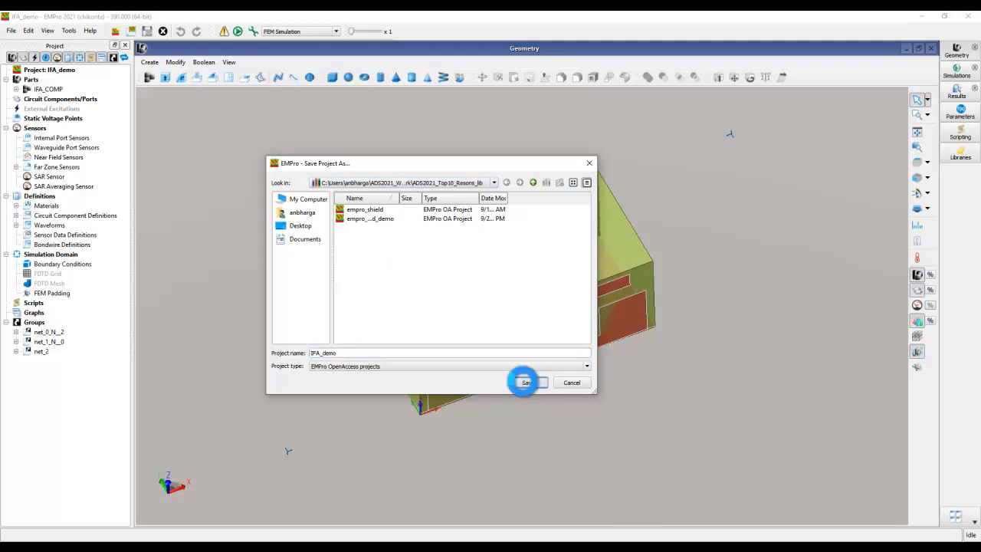
pyautogui.click(526, 382)
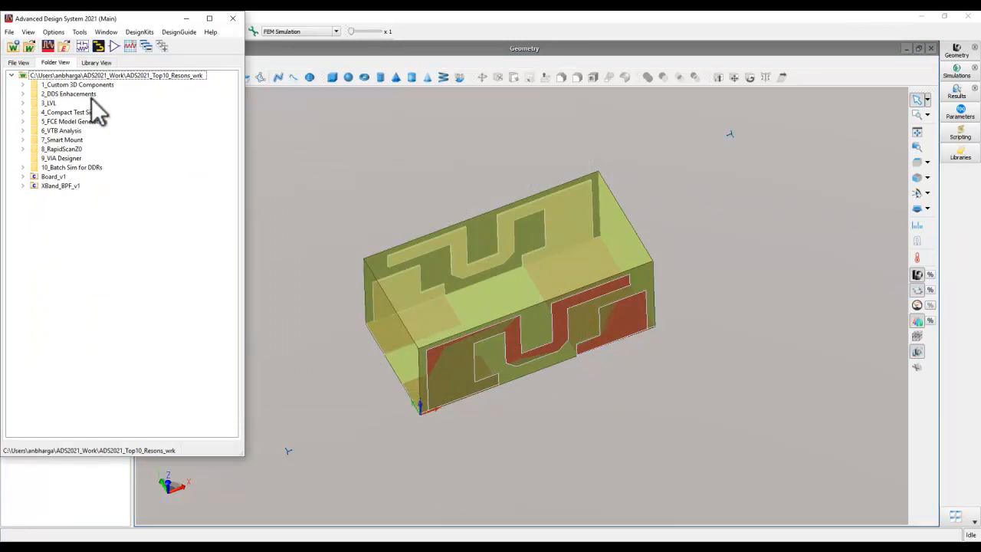
pyautogui.moveTo(61, 189)
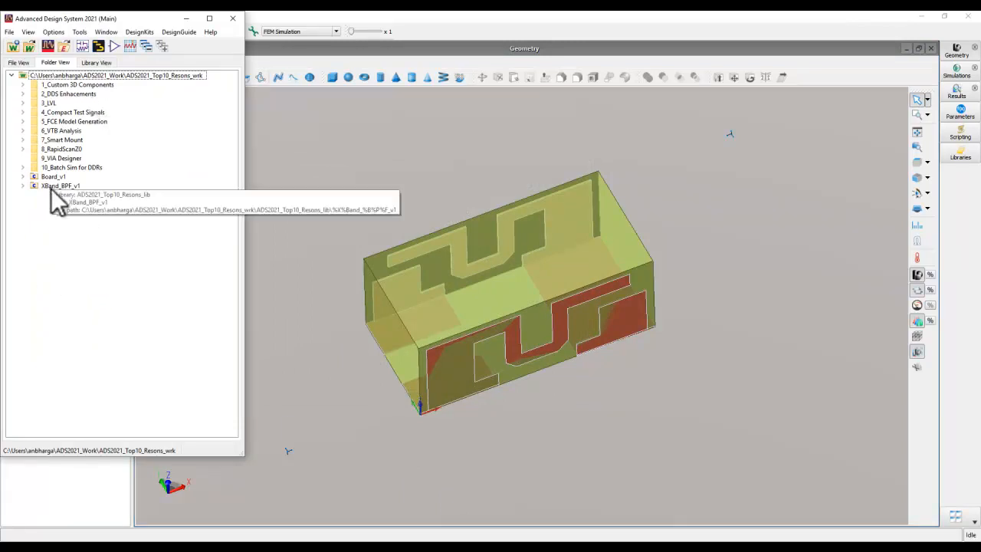
pyautogui.moveTo(61, 241)
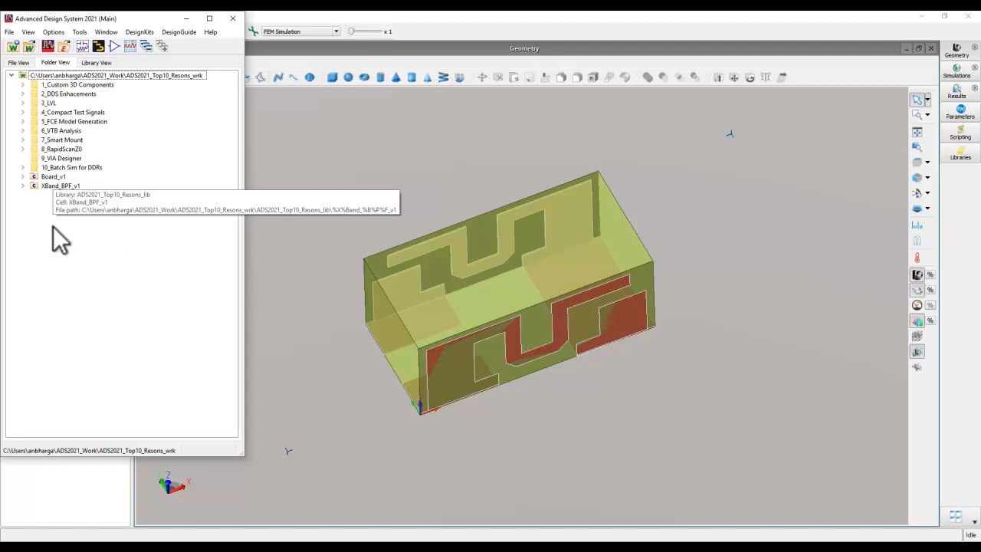
pyautogui.moveTo(190, 84)
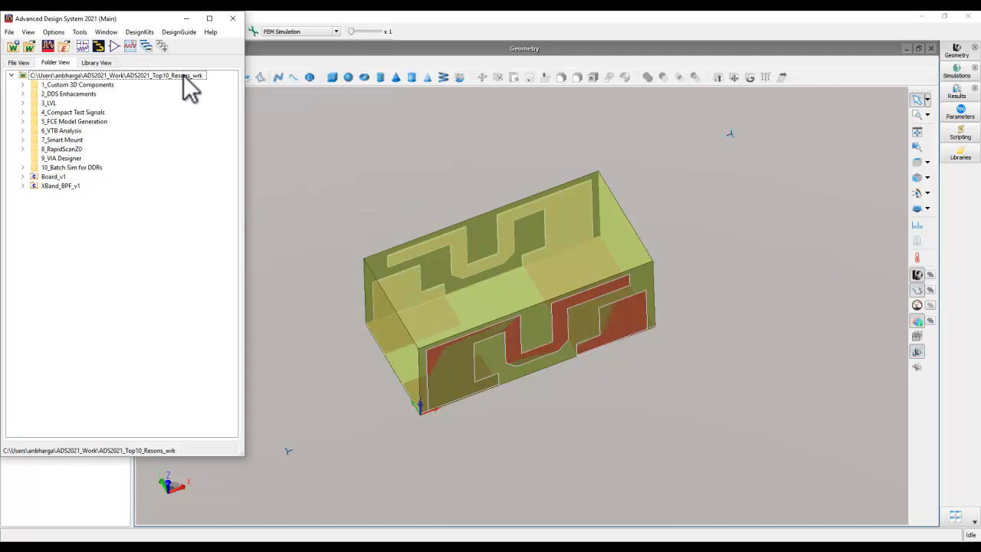
# Reopen the workspace, expand empro_shield_demo and IFA_demo, and select the shield's empro view.
pyautogui.click(9, 31)
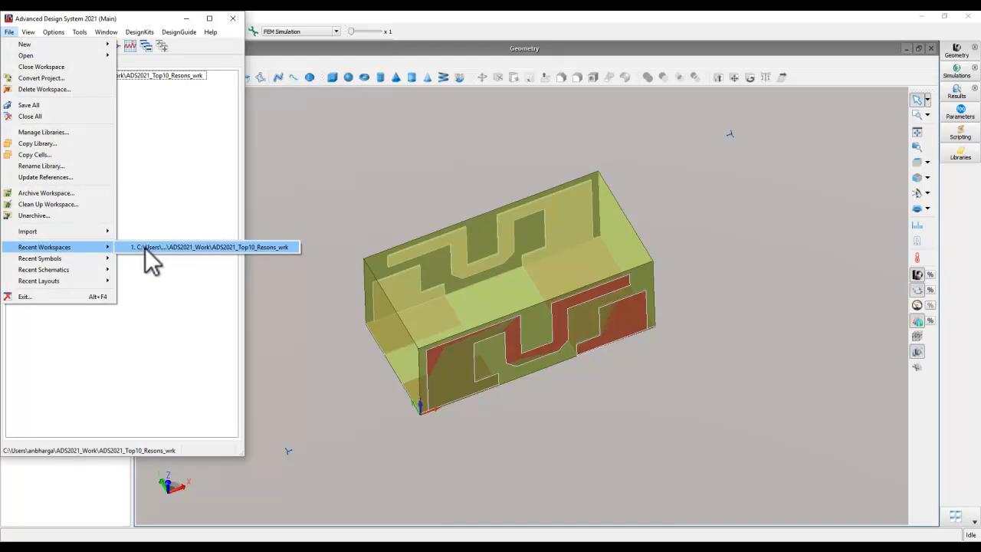
pyautogui.click(215, 247)
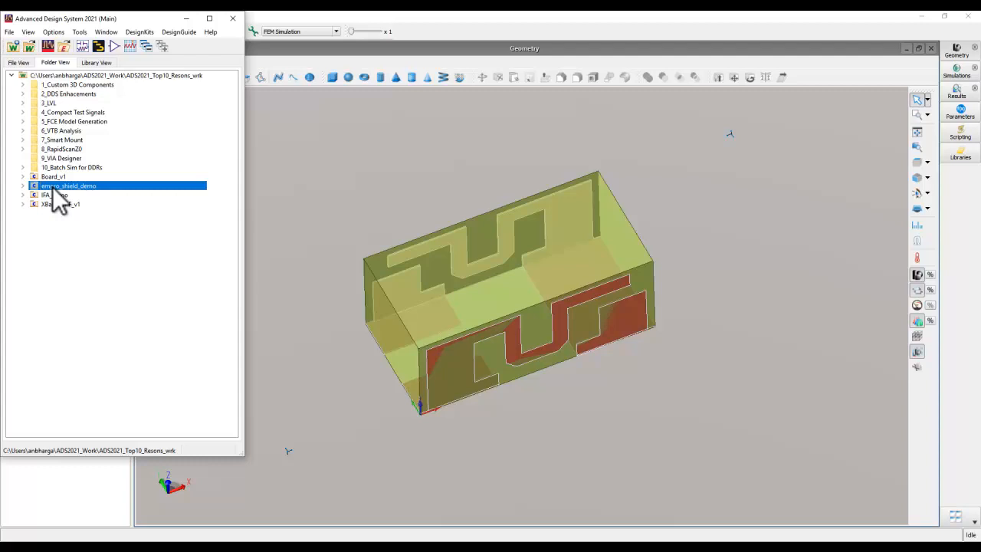
pyautogui.moveTo(52, 207)
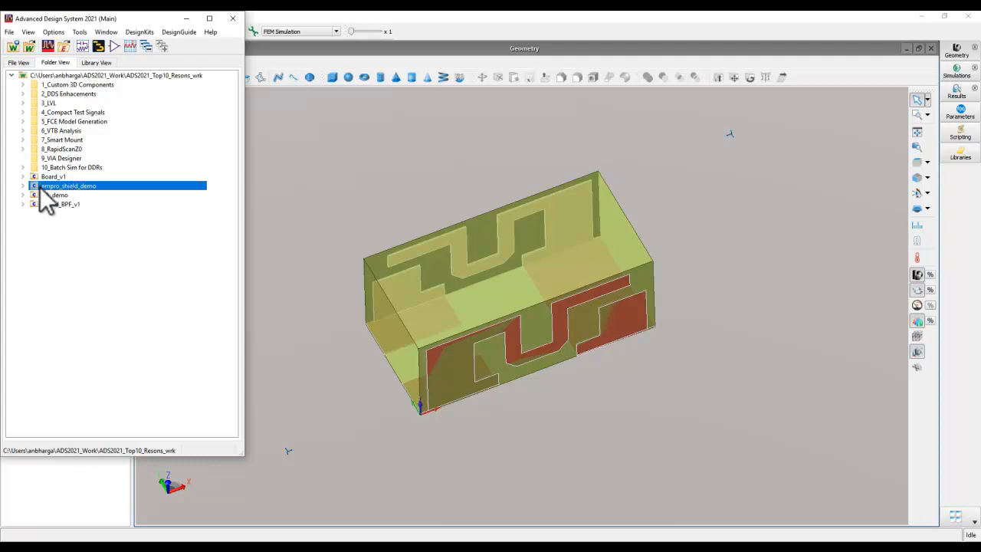
pyautogui.moveTo(47, 219)
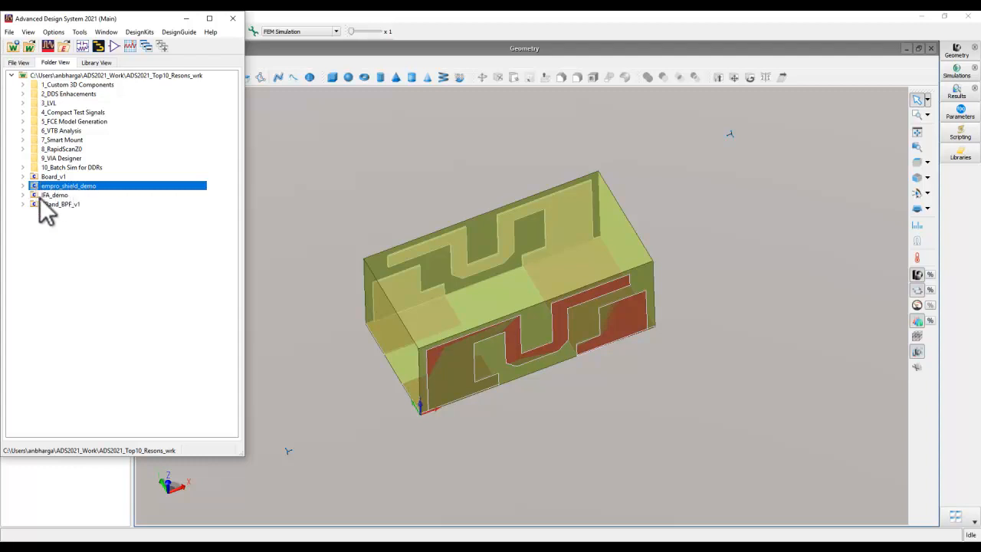
pyautogui.click(23, 185)
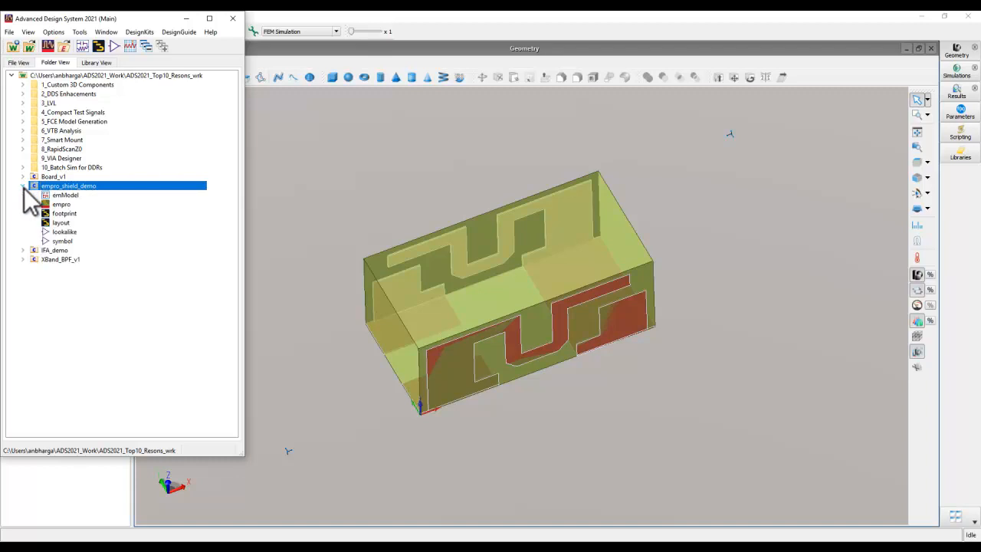
pyautogui.click(23, 250)
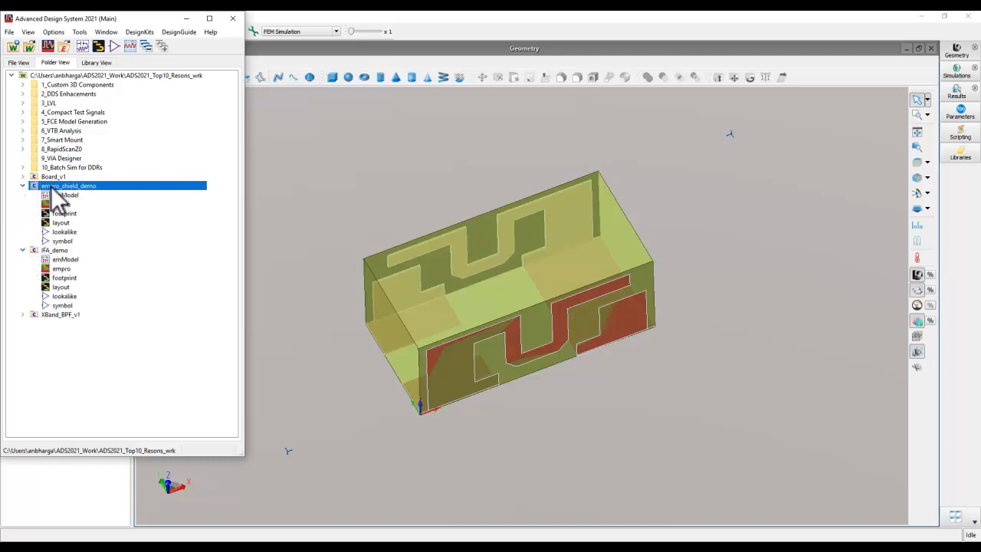
pyautogui.click(62, 204)
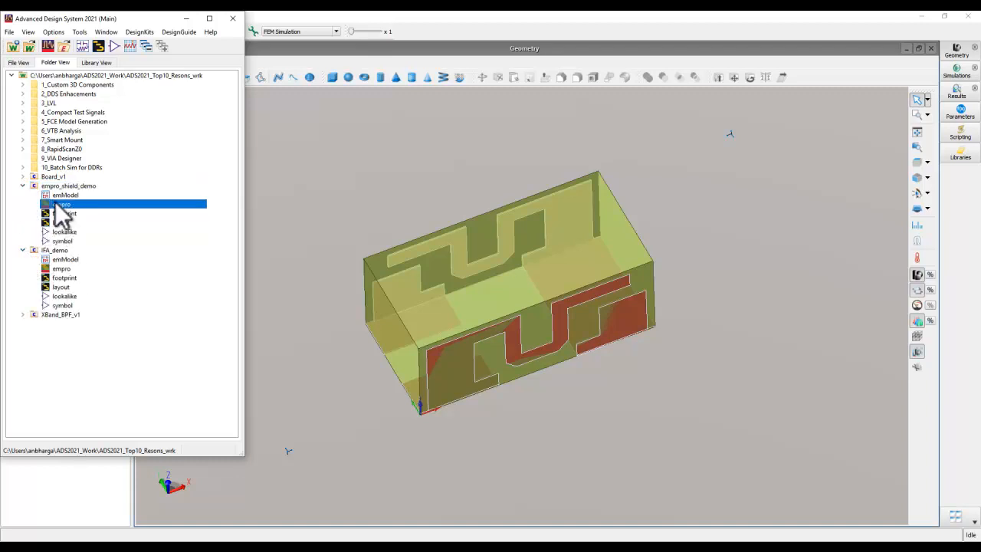
pyautogui.moveTo(63, 204)
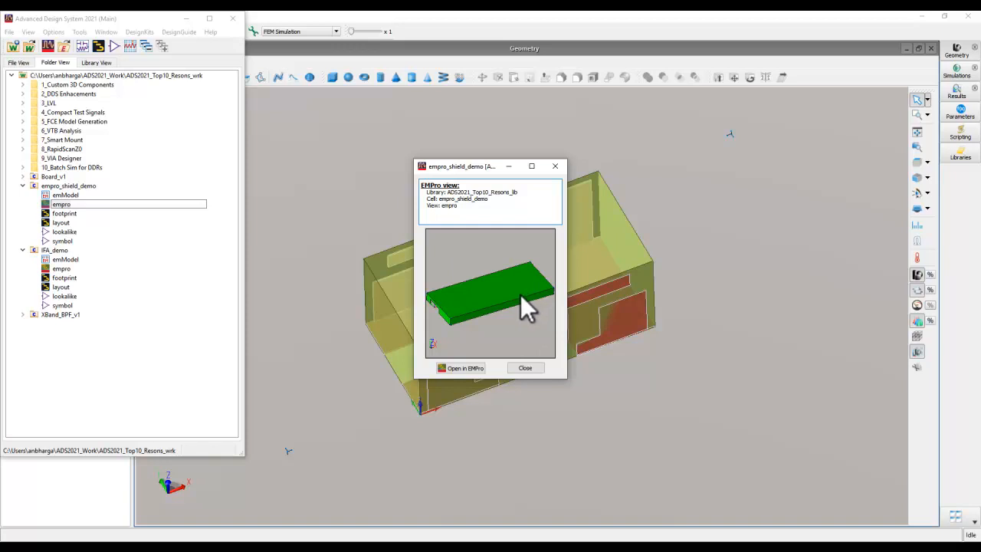
pyautogui.moveTo(497, 283)
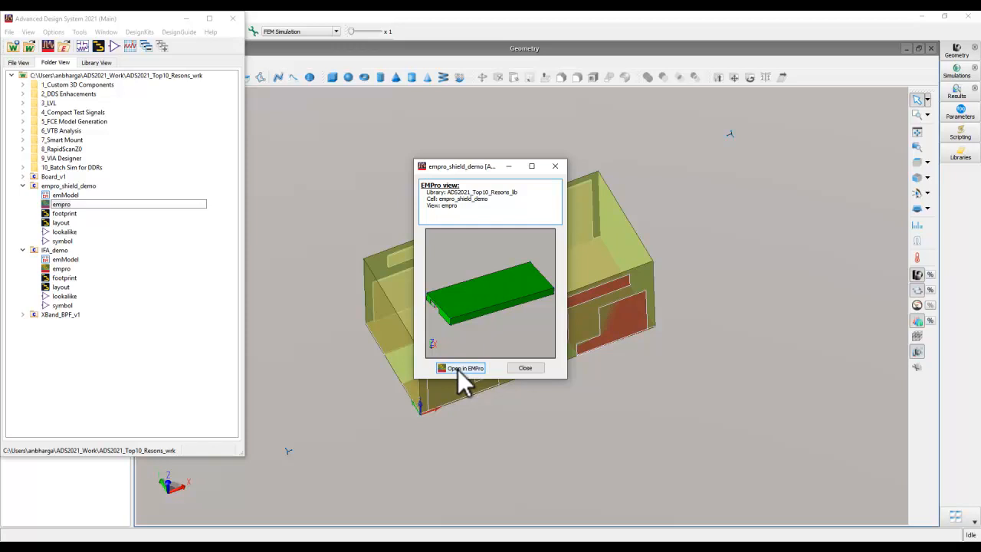
pyautogui.moveTo(548, 180)
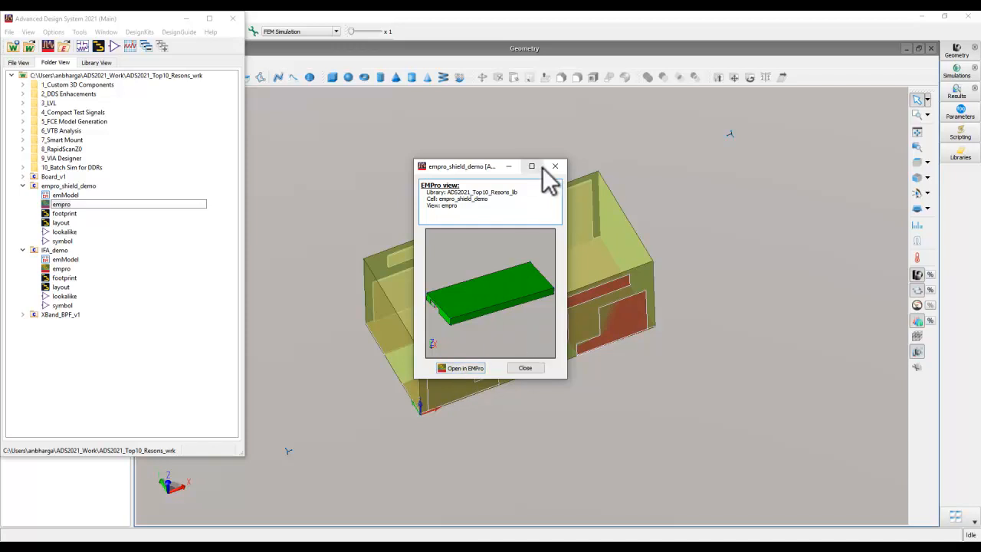
# Close the shield's EMPro preview, expand XBand_BPF_v1, and open its layout.
pyautogui.click(525, 367)
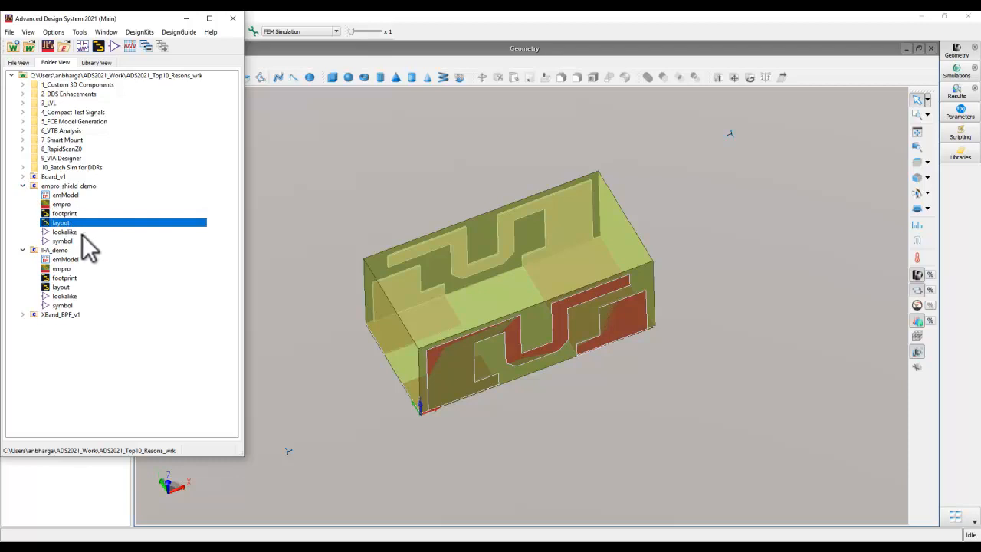
pyautogui.click(23, 314)
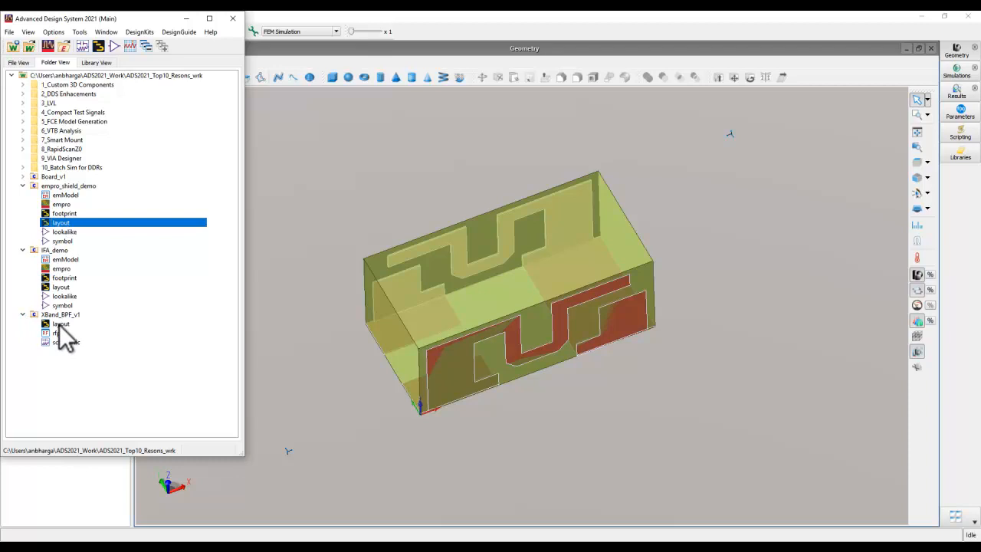
pyautogui.doubleClick(61, 324)
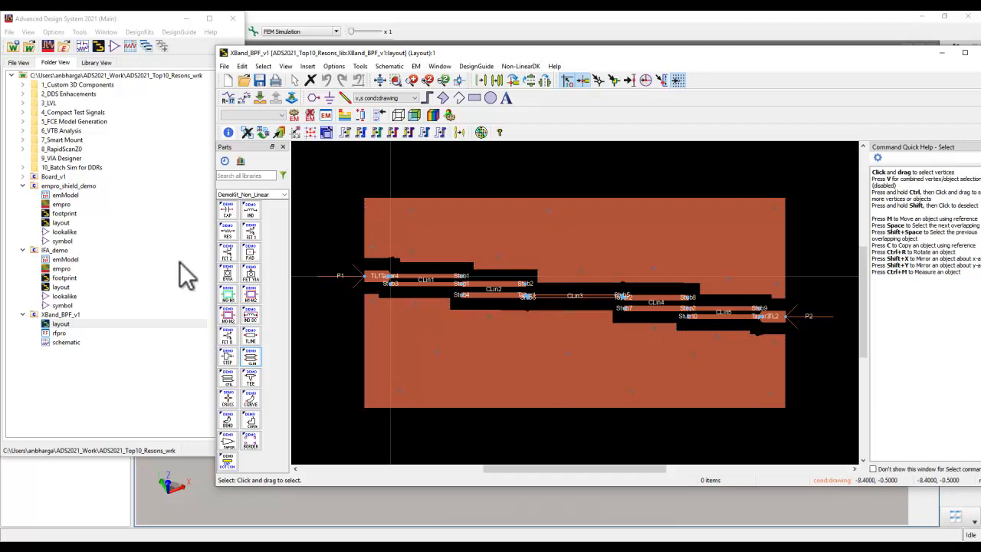
pyautogui.moveTo(68, 199)
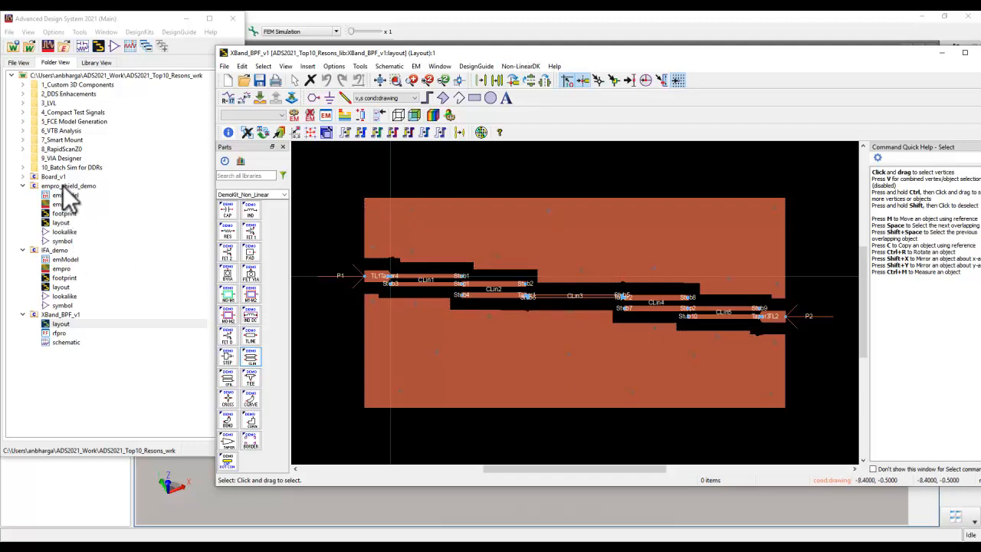
pyautogui.moveTo(188, 203)
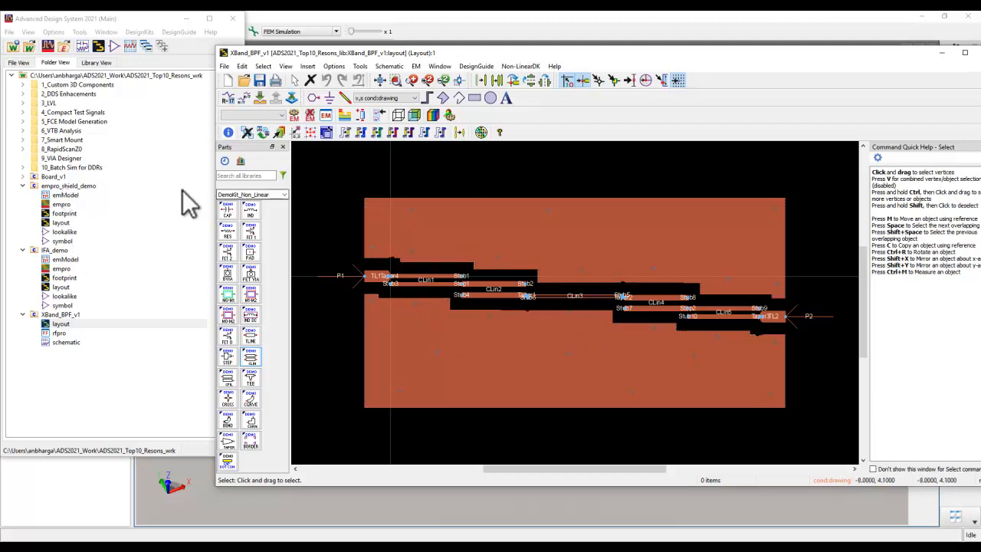
pyautogui.moveTo(66, 241)
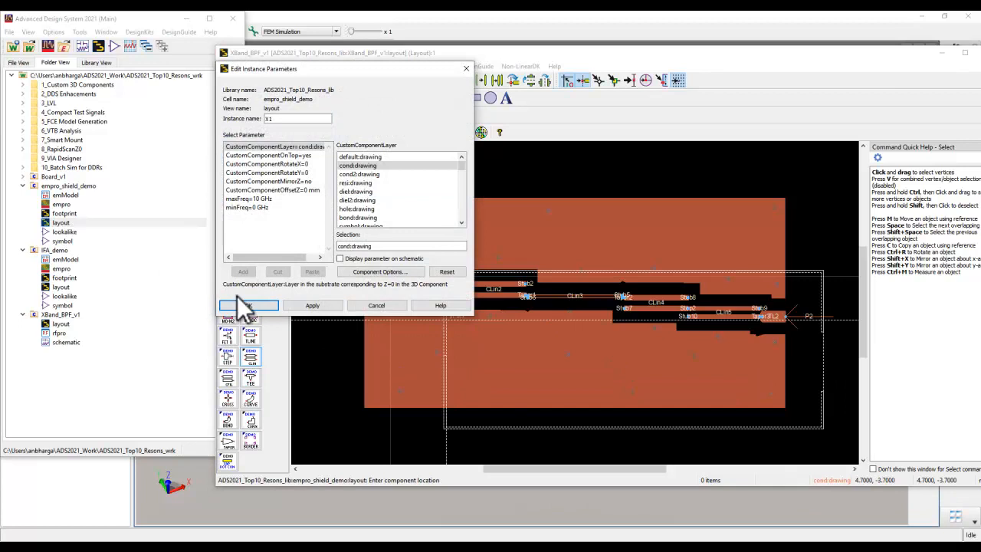
# Confirm the empro_shield_demo instance X1 parameters, select the placed shield, and close the layout.
pyautogui.click(248, 306)
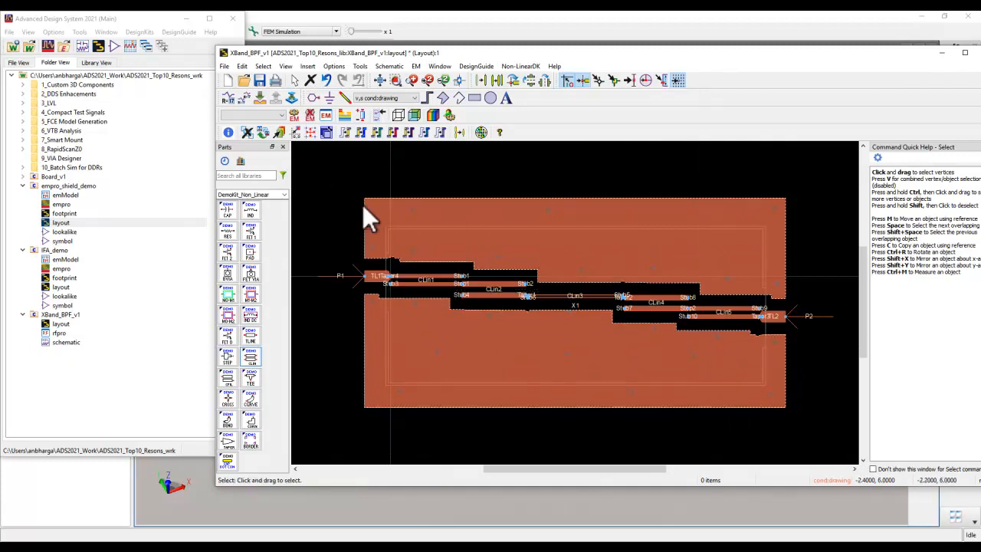
pyautogui.click(391, 276)
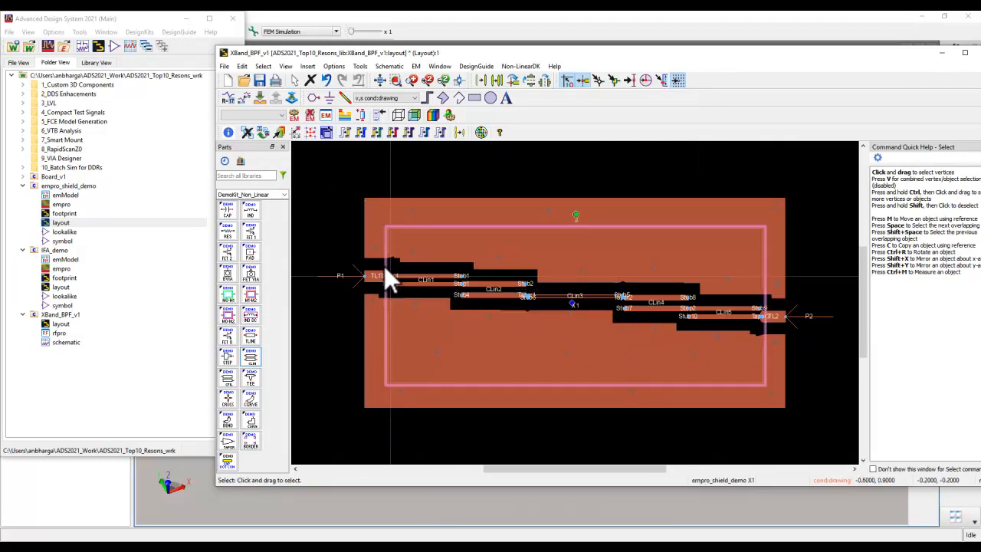
pyautogui.moveTo(625, 184)
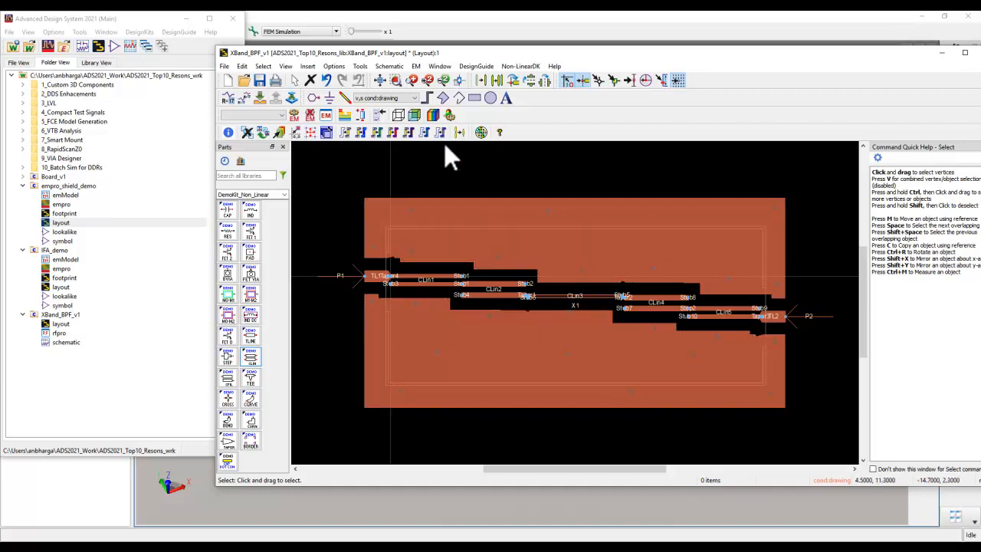
pyautogui.moveTo(513, 199)
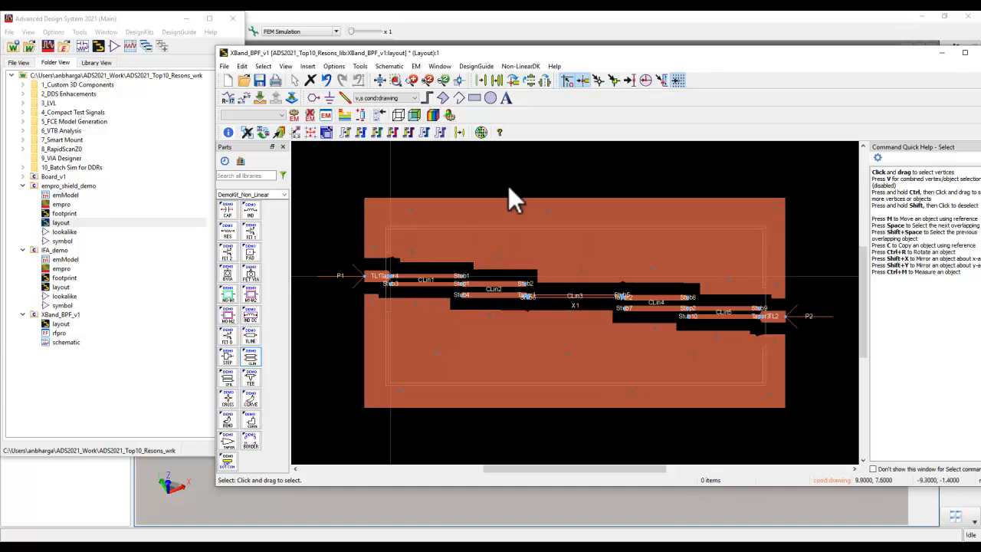
pyautogui.moveTo(885, 107)
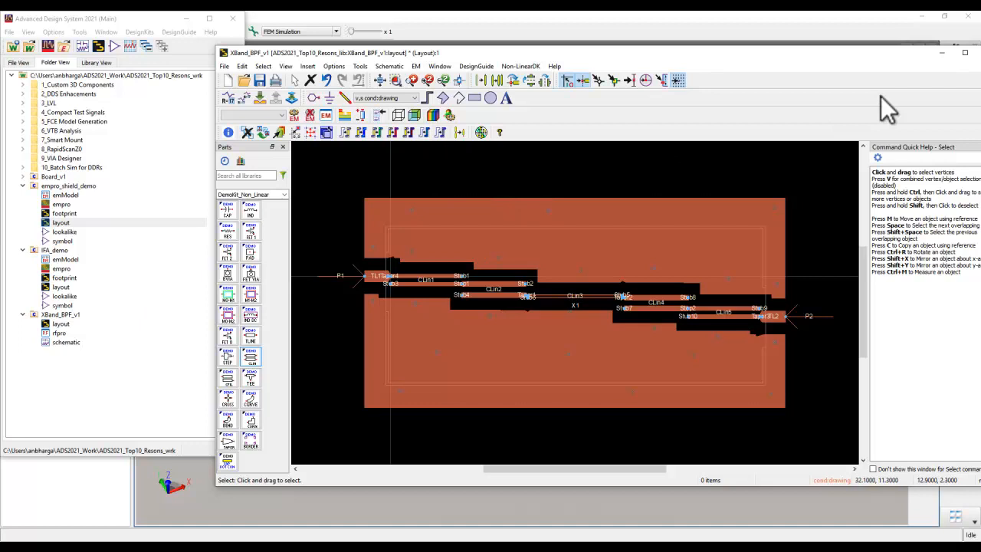
pyautogui.click(944, 52)
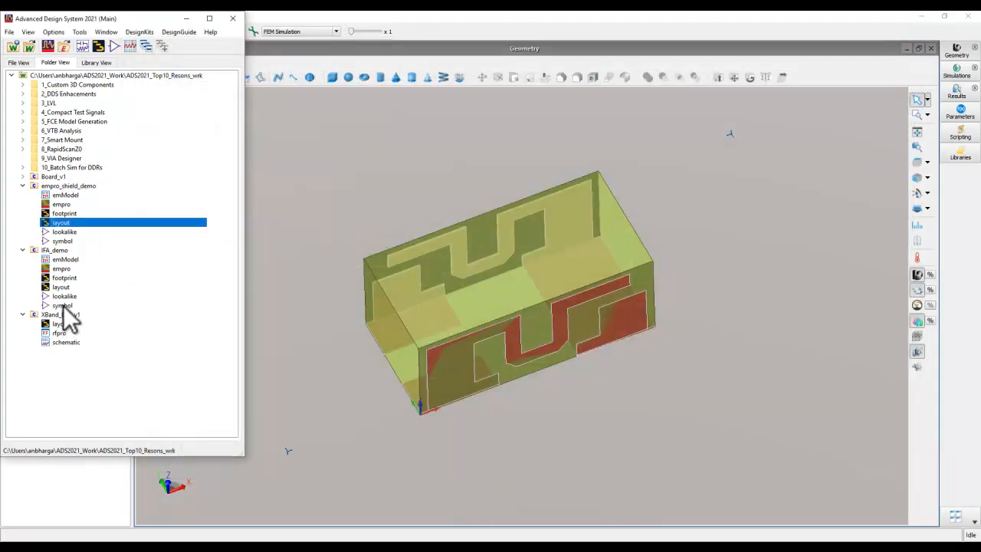
# Open the Board_v1 layout, insert the IFA_demo chip antenna, and close the layout.
pyautogui.click(23, 176)
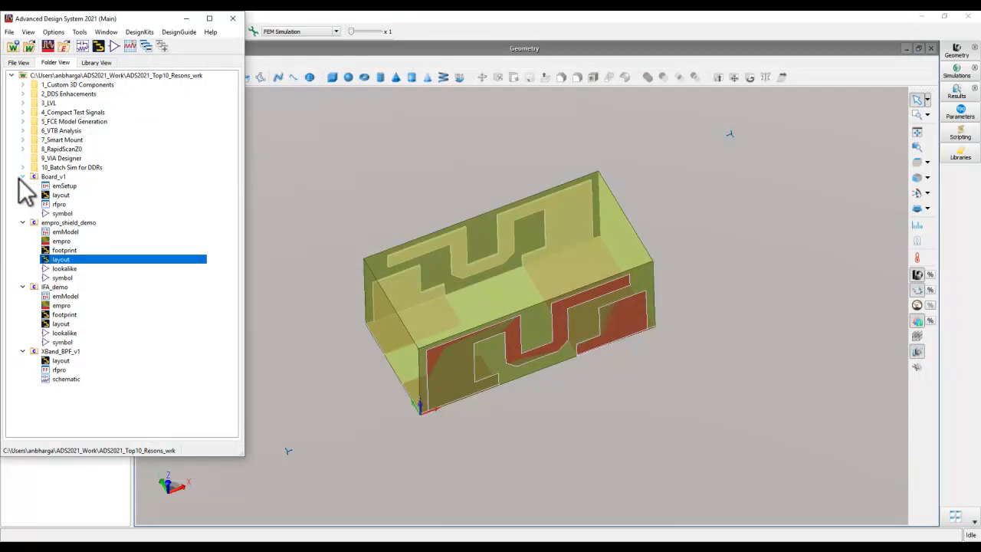
pyautogui.click(64, 186)
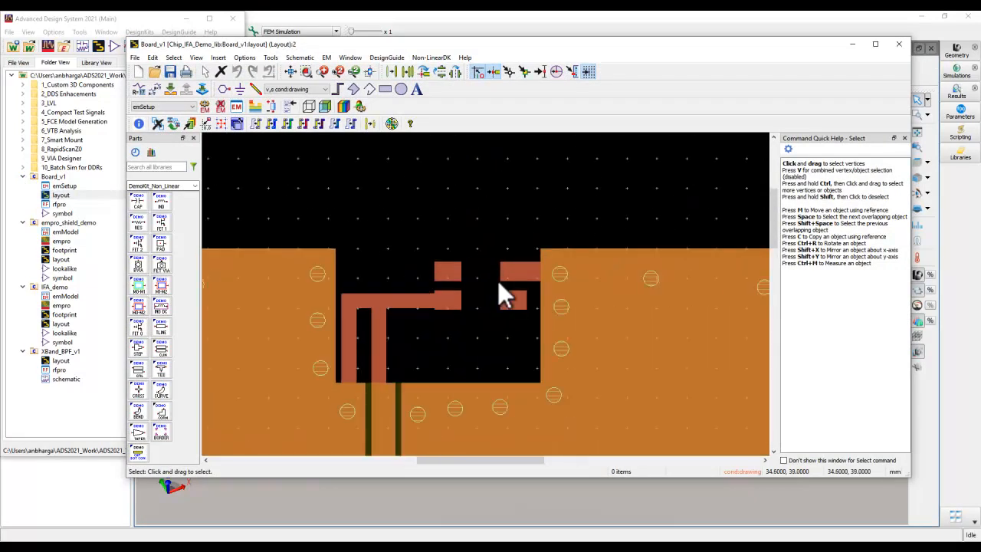
pyautogui.moveTo(498, 326)
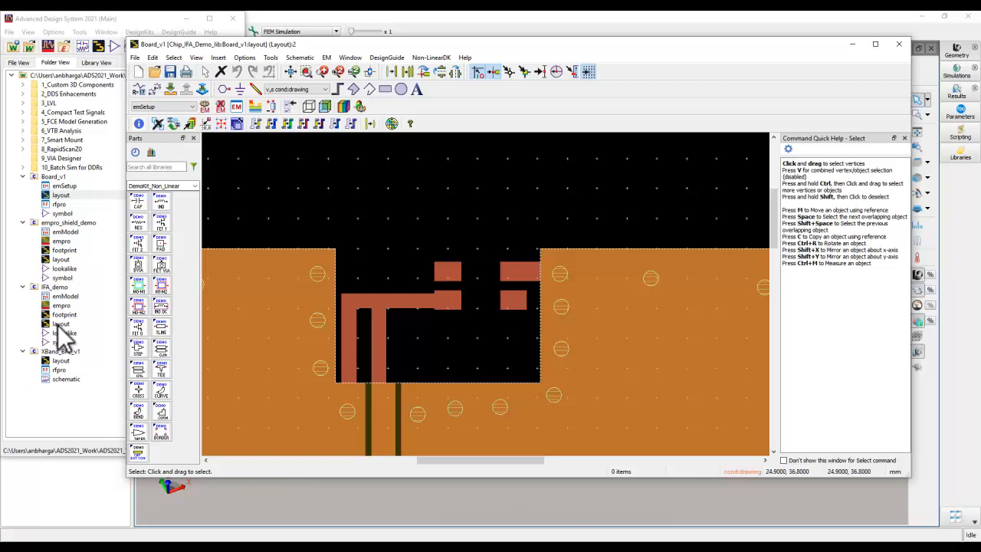
pyautogui.doubleClick(61, 323)
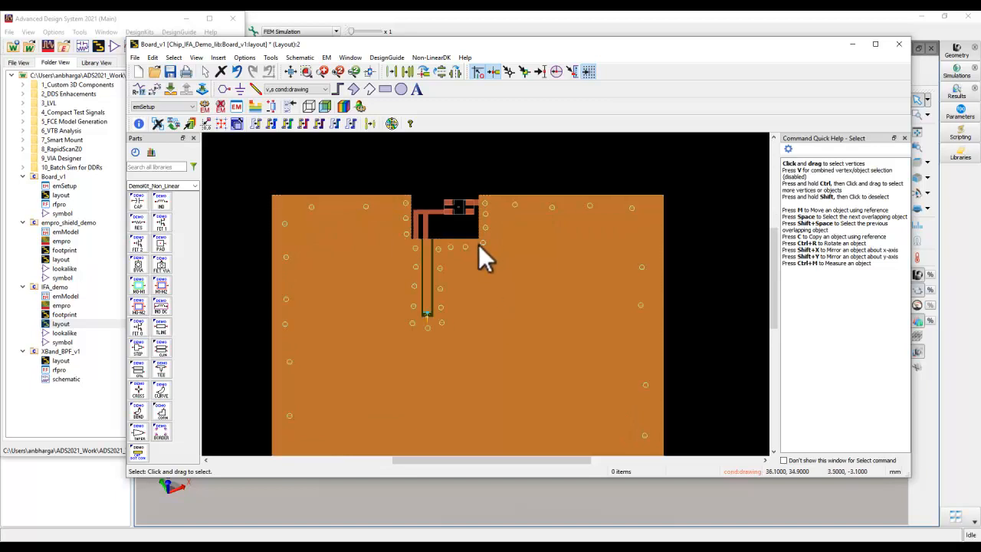
pyautogui.moveTo(900, 44)
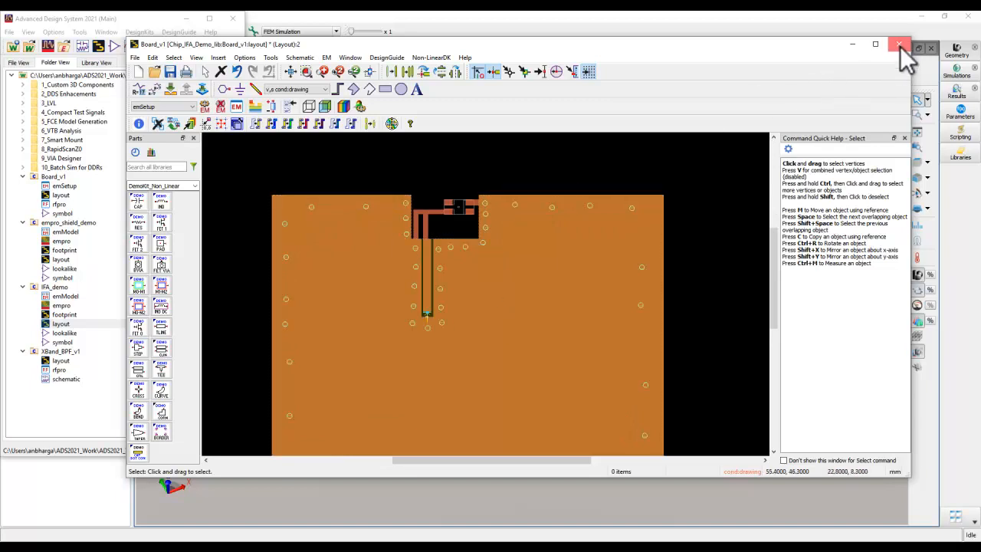
pyautogui.click(900, 43)
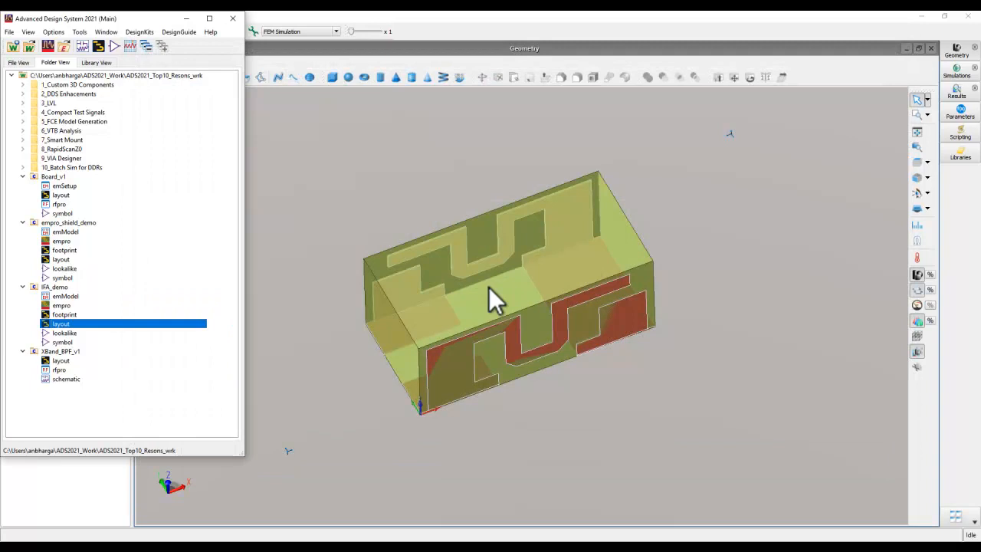
pyautogui.moveTo(29, 191)
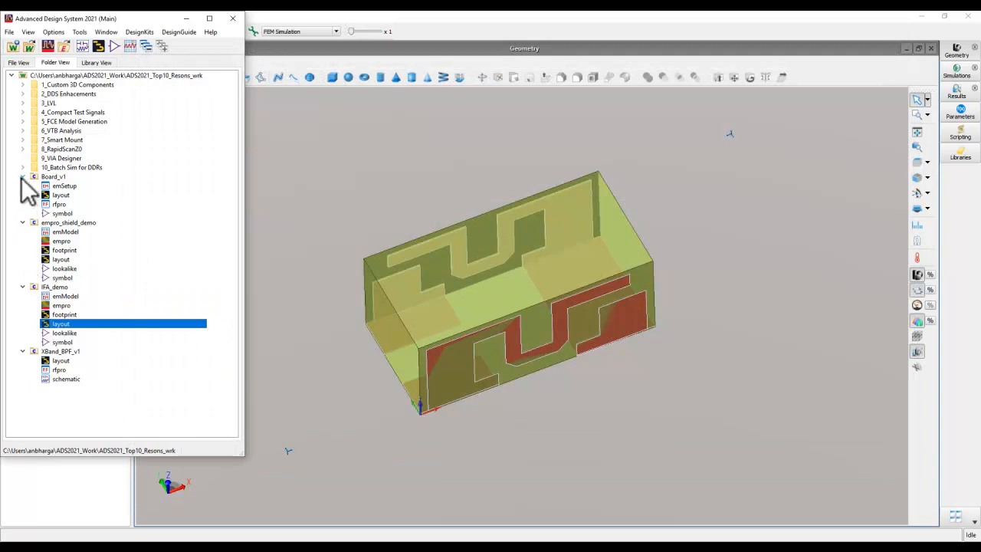
# Browse Custom 3D Components > BPF with Shield > empro_shield and open XBand_BPF in RFPro.
pyautogui.click(23, 176)
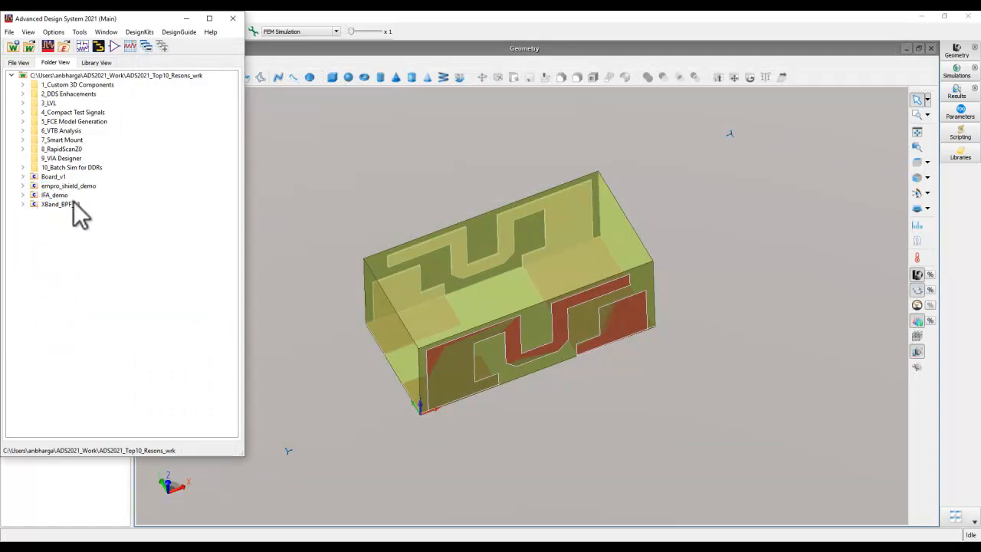
pyautogui.click(24, 84)
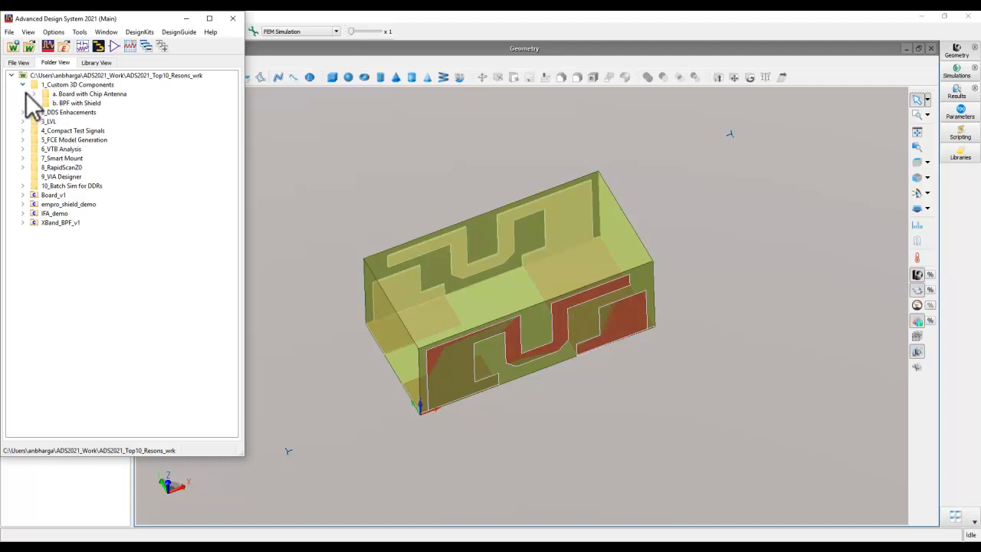
pyautogui.click(44, 103)
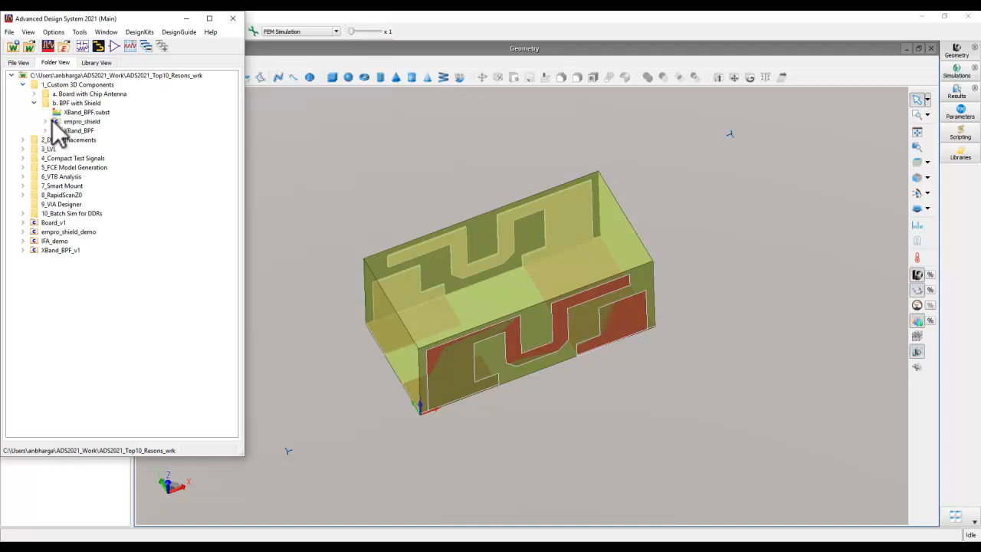
pyautogui.click(46, 131)
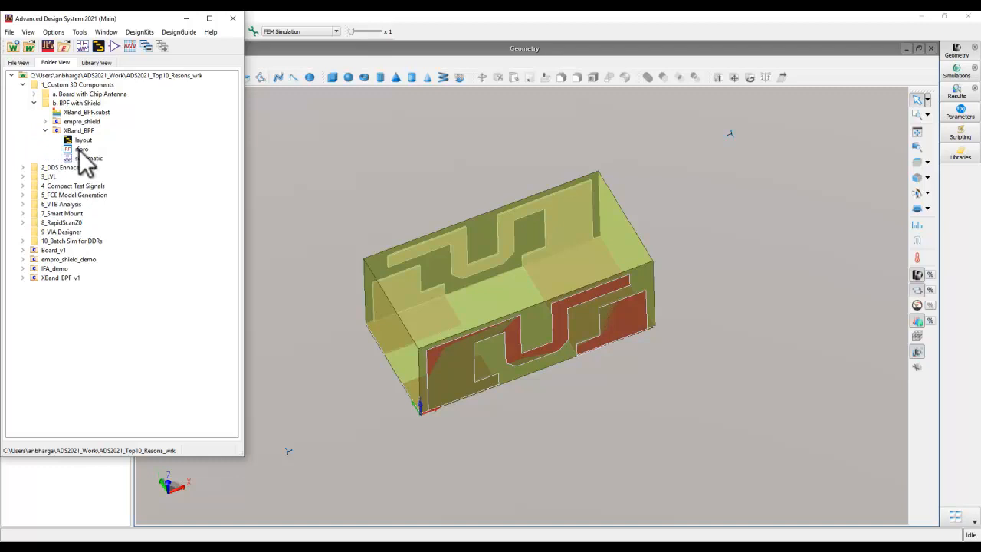
pyautogui.click(81, 149)
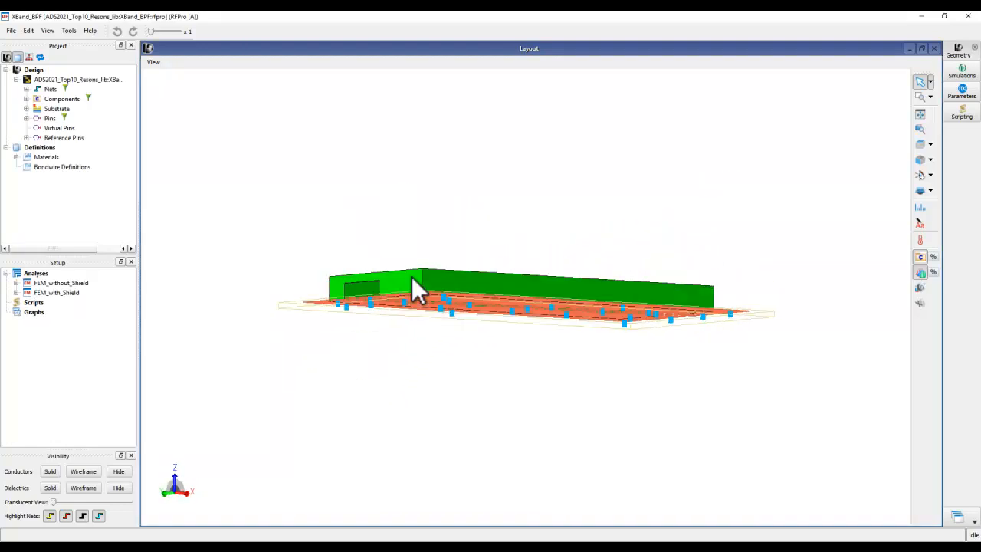
pyautogui.moveTo(414, 291); pyautogui.dragTo(368, 371)
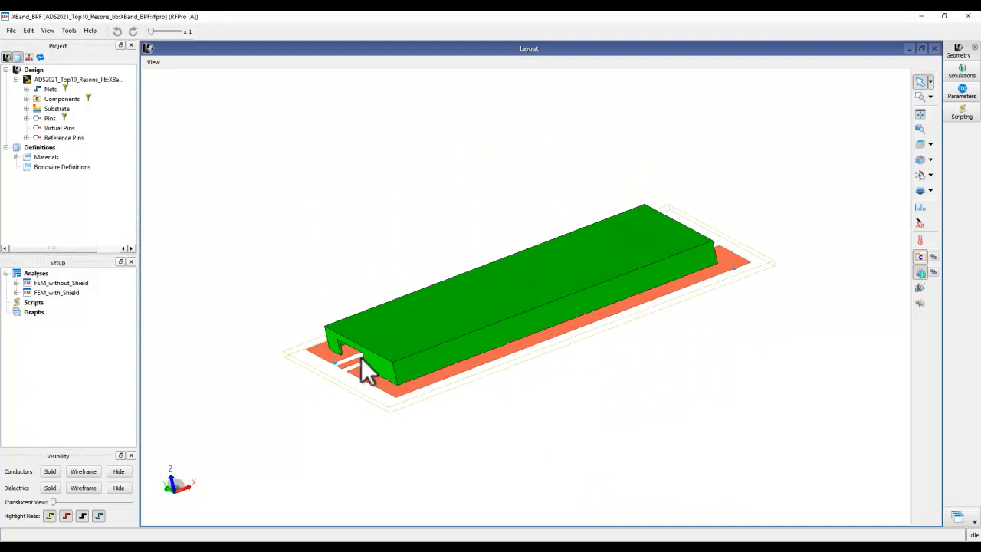
pyautogui.moveTo(367, 372); pyautogui.dragTo(360, 345)
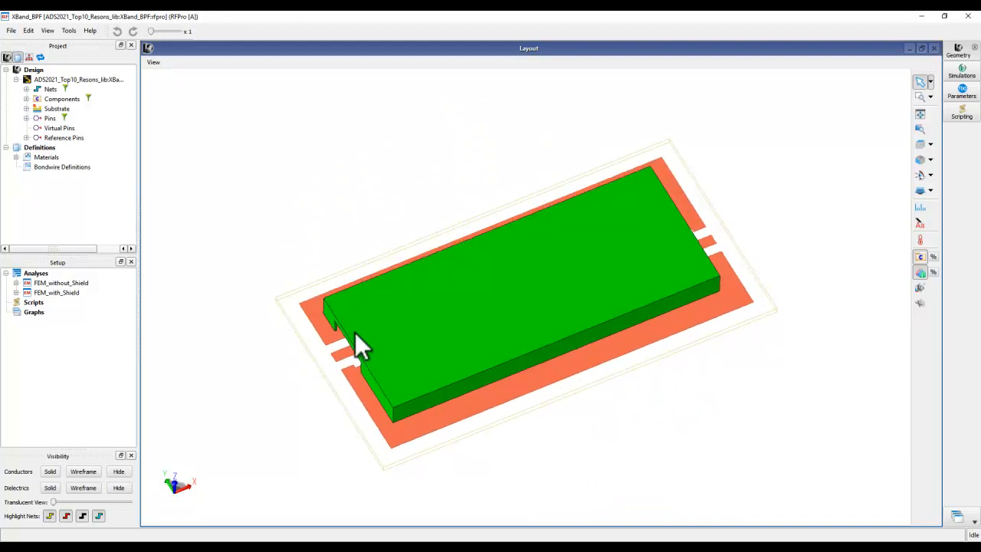
pyautogui.moveTo(58, 307)
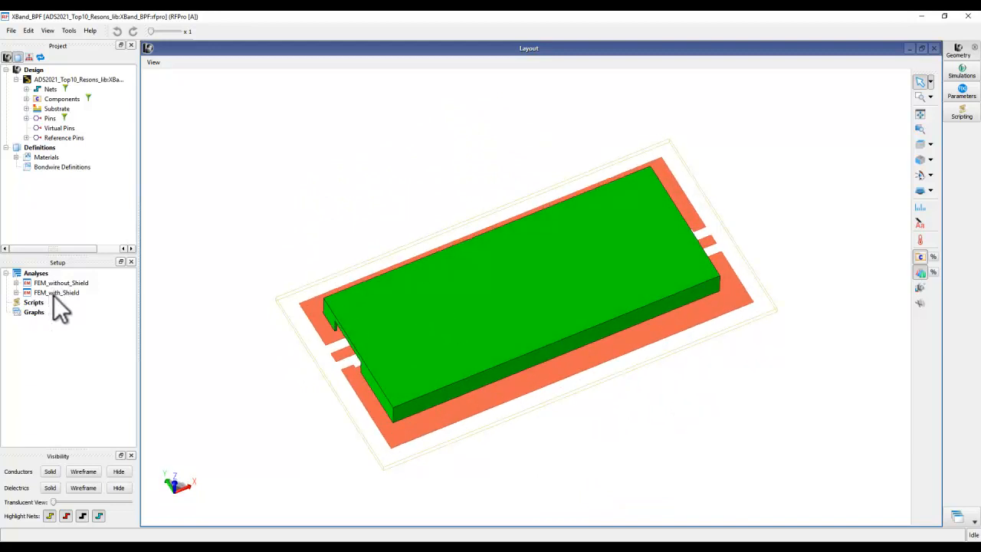
pyautogui.click(61, 283)
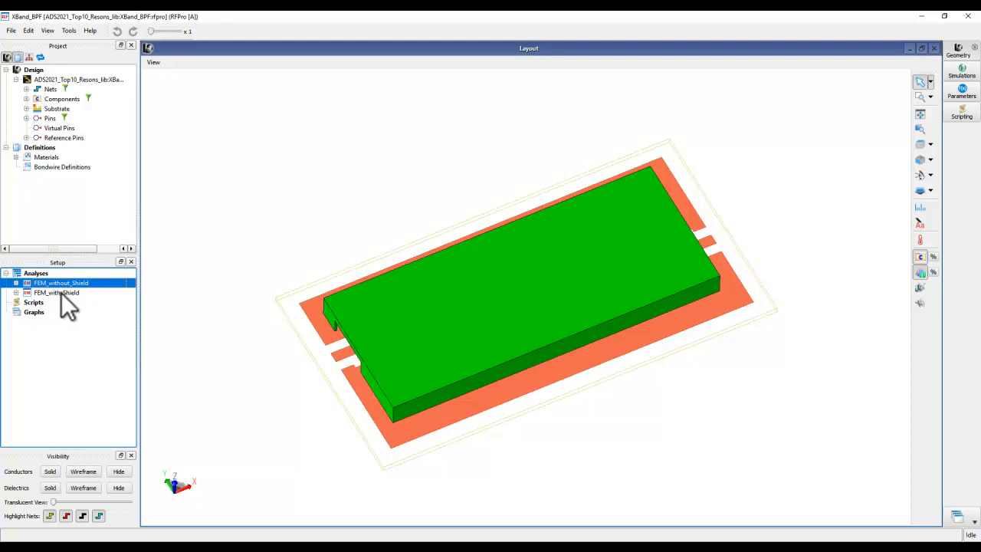
pyautogui.rightClick(56, 293)
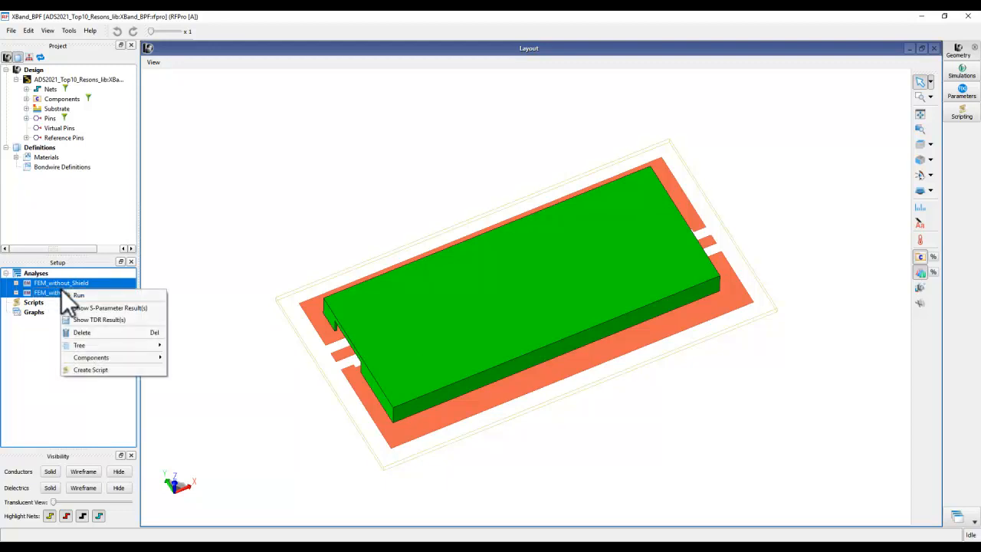
pyautogui.click(111, 307)
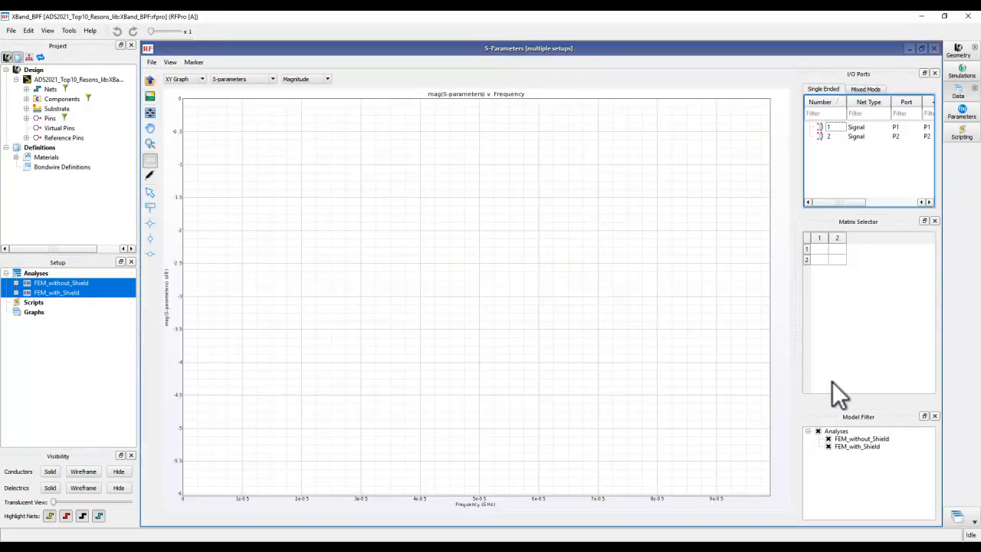
pyautogui.click(820, 248)
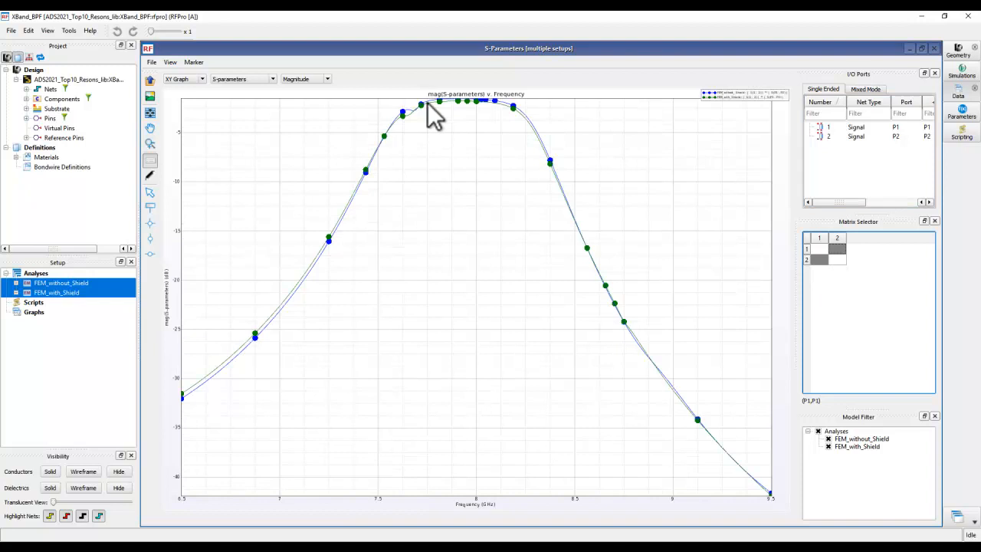
pyautogui.moveTo(441, 111)
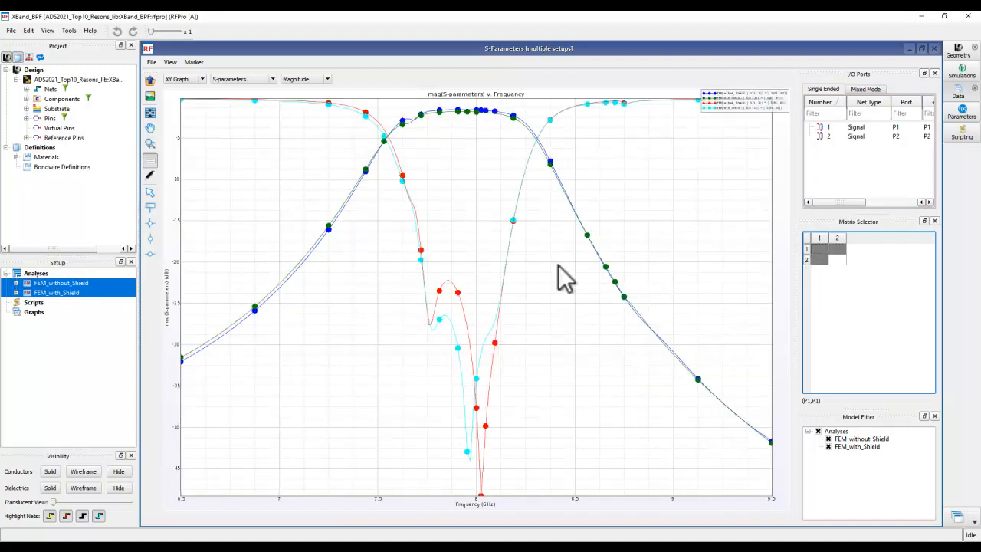
pyautogui.moveTo(456, 345)
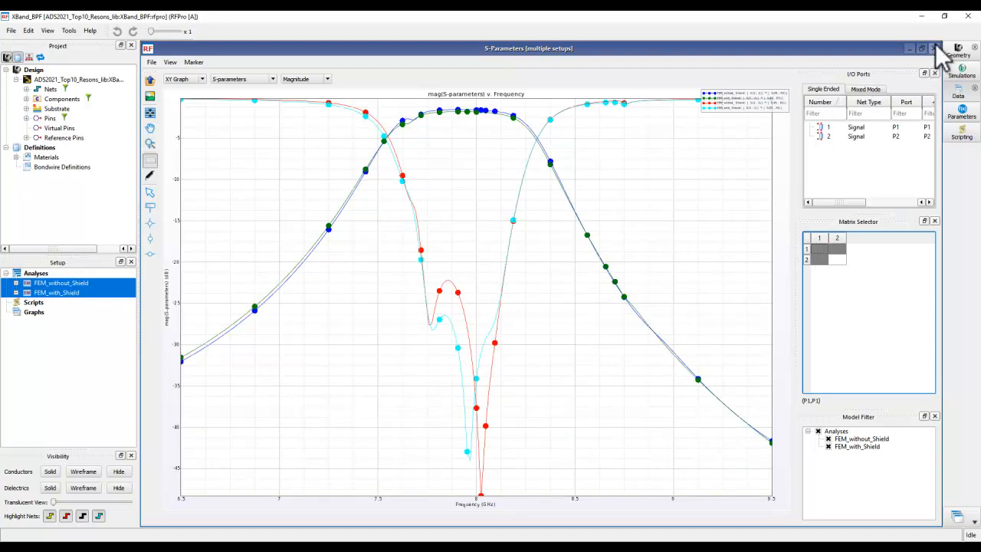
pyautogui.click(958, 48)
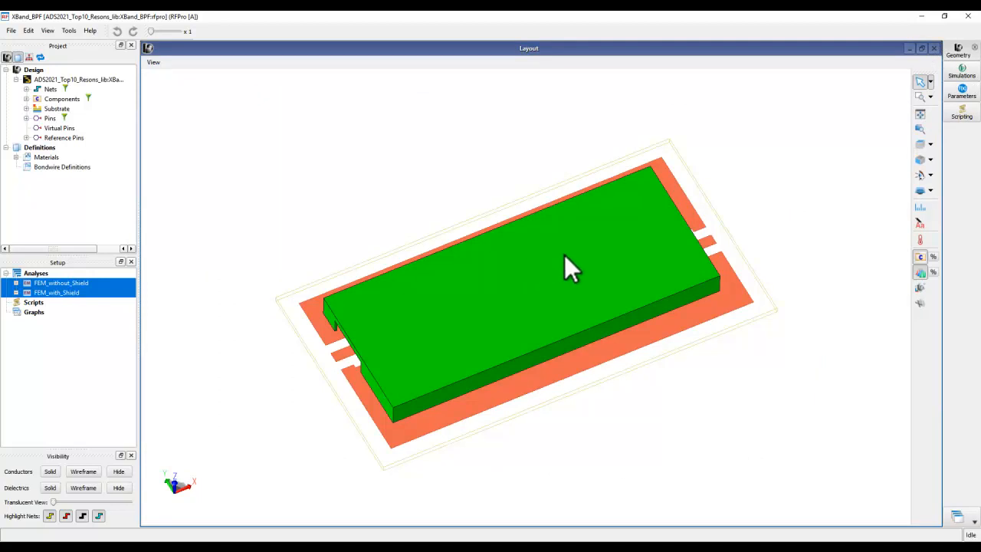
pyautogui.moveTo(970, 27)
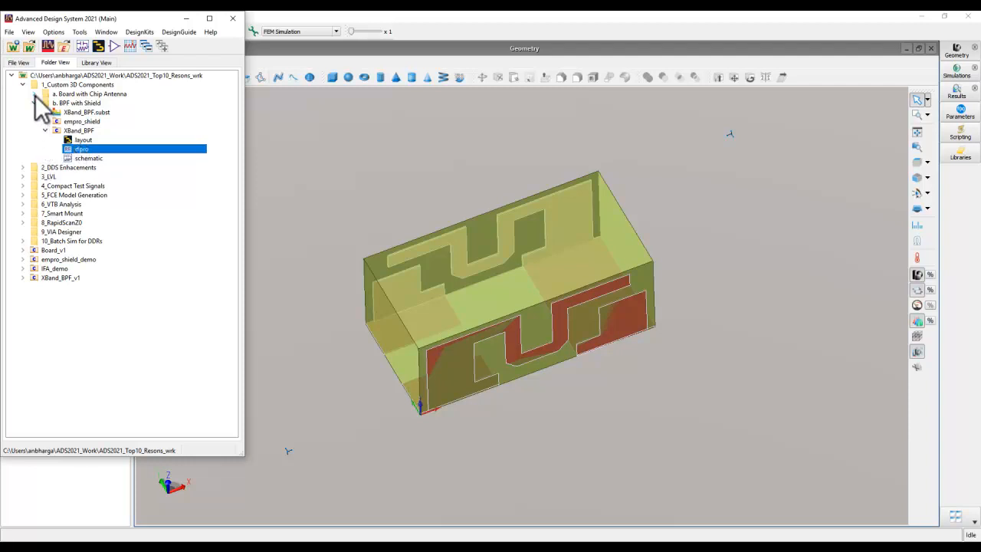
# Expand 'a. Board with Chip Antenna' and open the Board design's rfpro view.
pyautogui.click(33, 94)
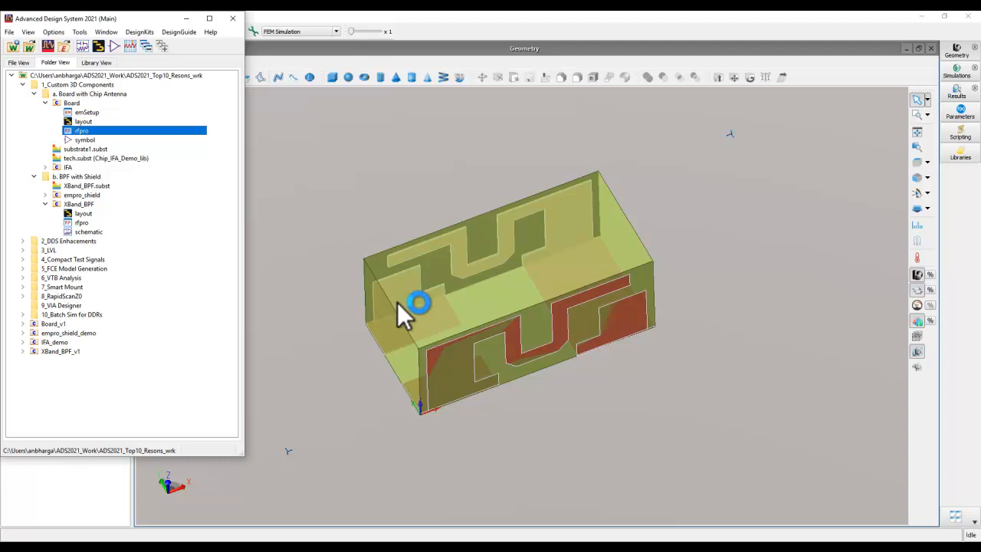
pyautogui.moveTo(517, 360)
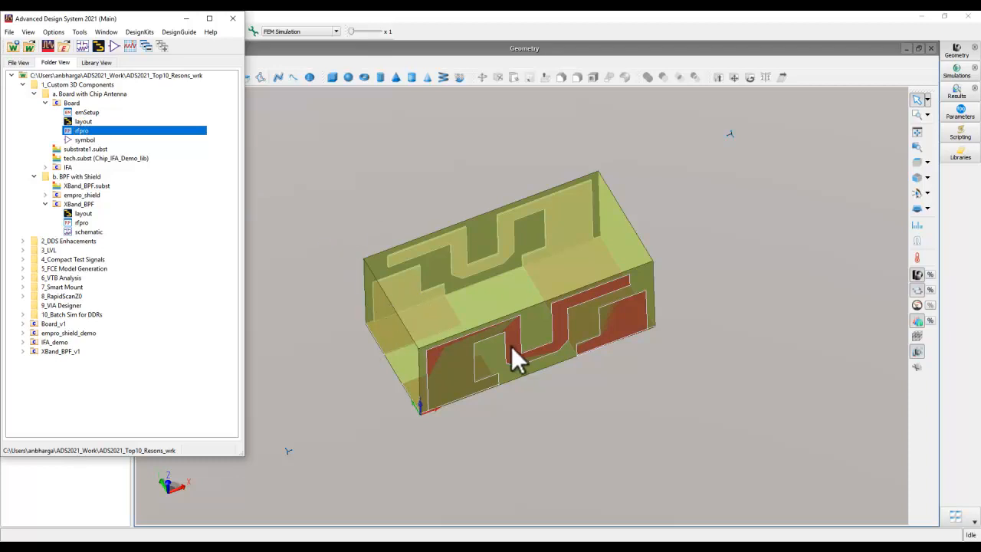
pyautogui.doubleClick(81, 130)
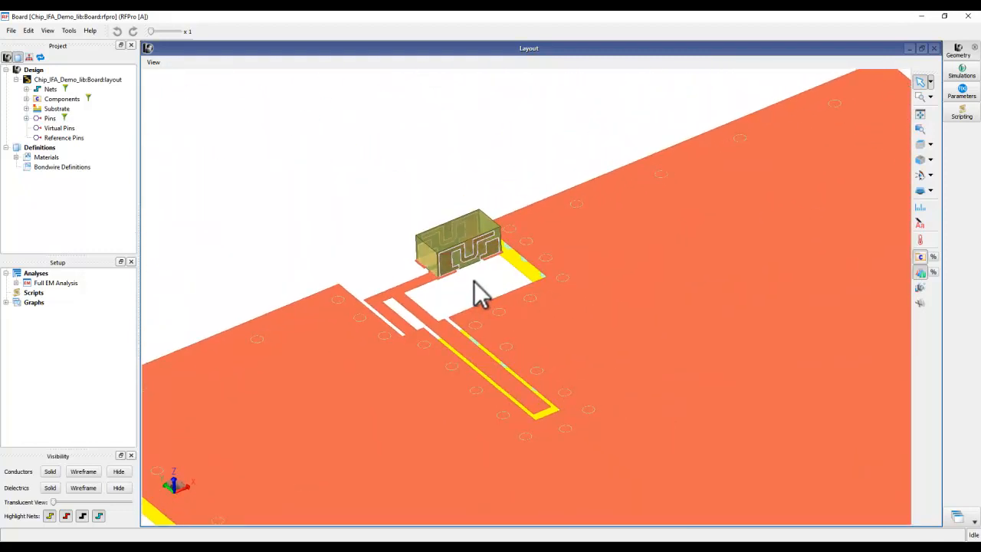
# Expand Full EM Analysis > Results and plot S-Parameters, dipping near 2.3 GHz.
pyautogui.click(27, 283)
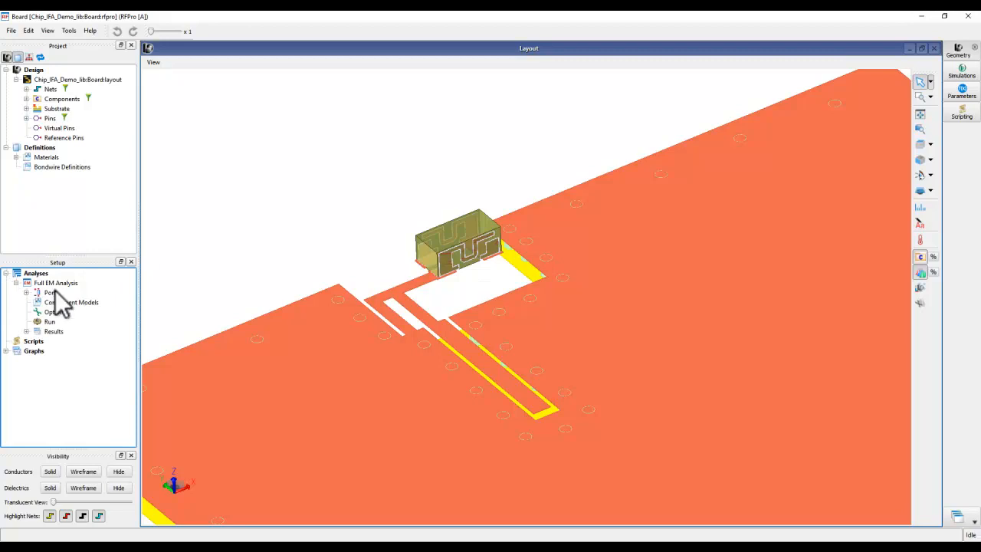
pyautogui.click(27, 331)
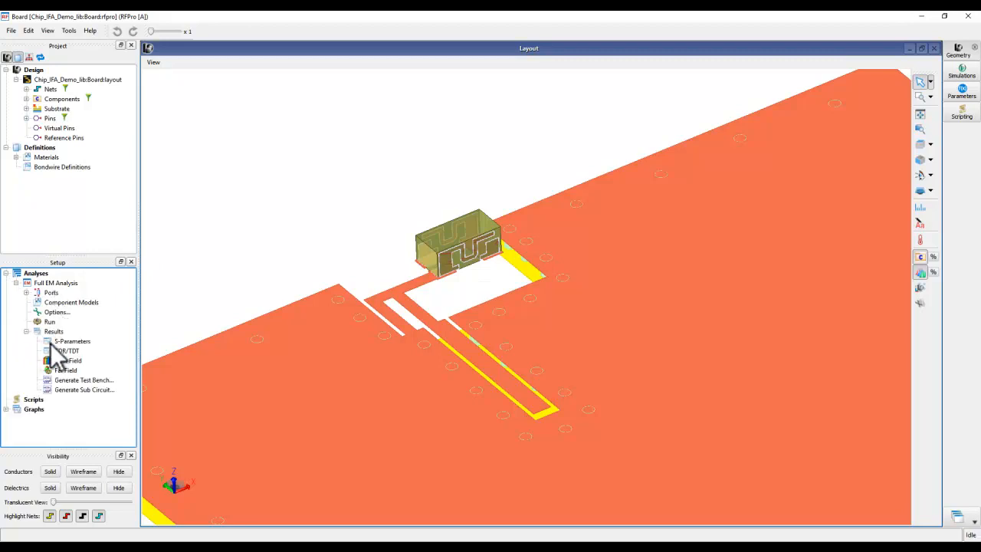
pyautogui.doubleClick(72, 340)
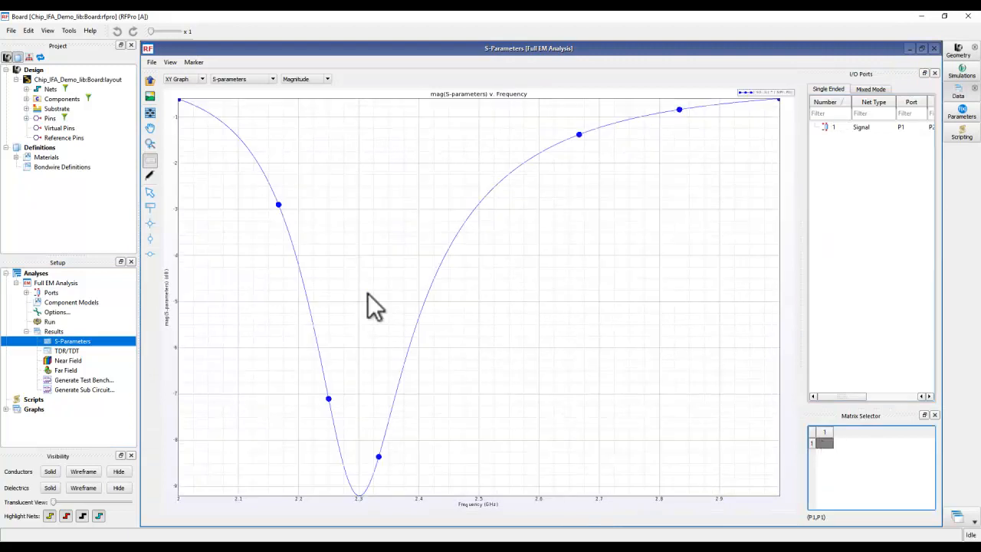
pyautogui.moveTo(381, 527)
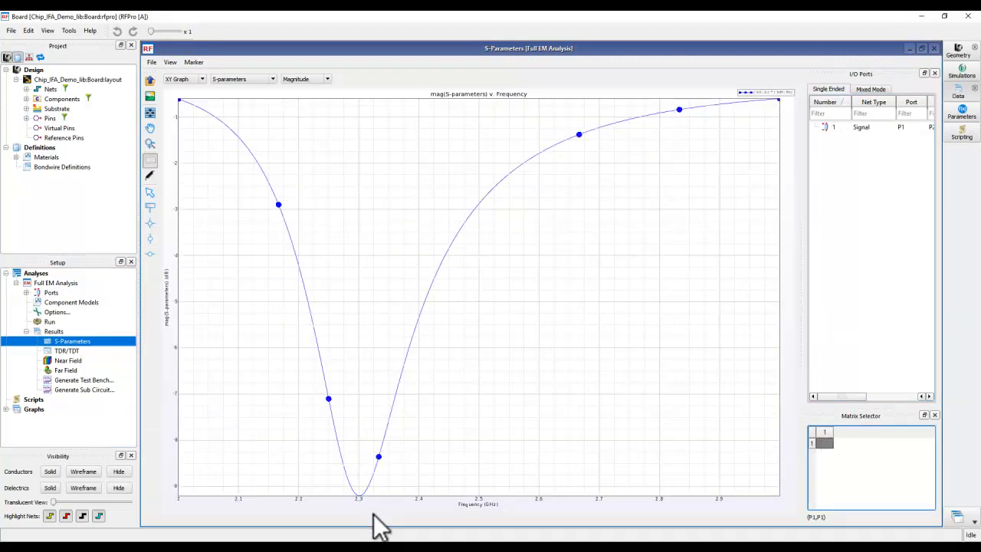
pyautogui.moveTo(773, 215)
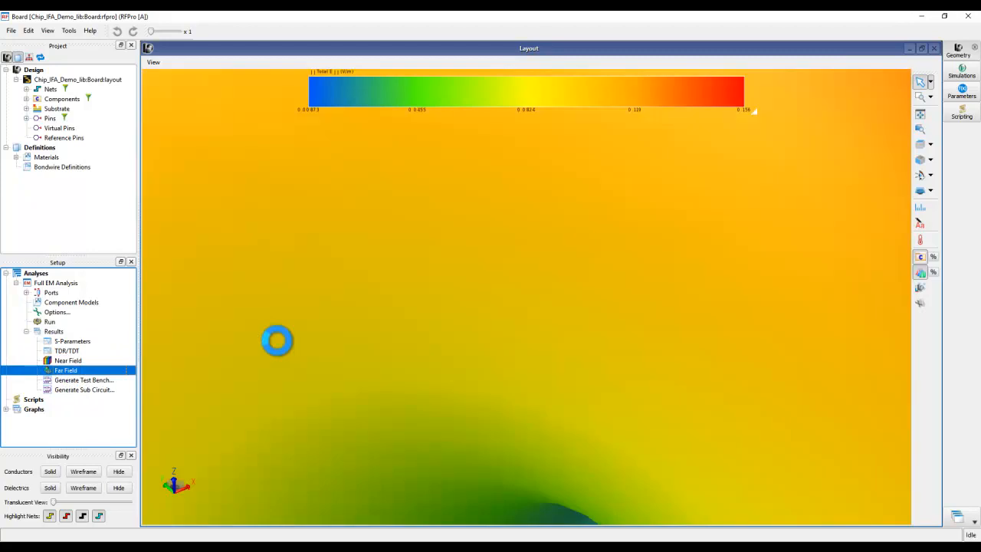
# Show the Far Field Gain result at 2333.33 MHz, made transparent and orbited around the board.
pyautogui.doubleClick(66, 370)
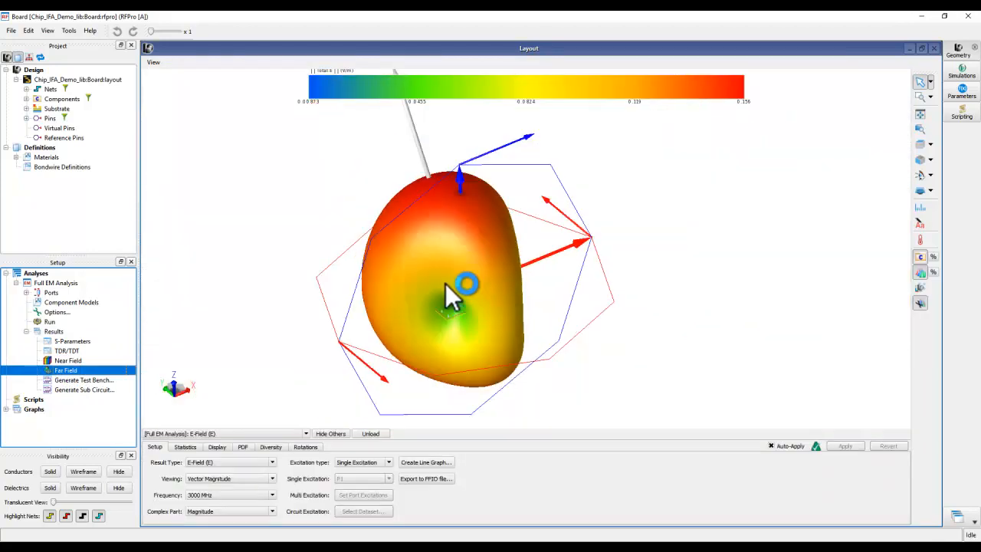
pyautogui.click(272, 463)
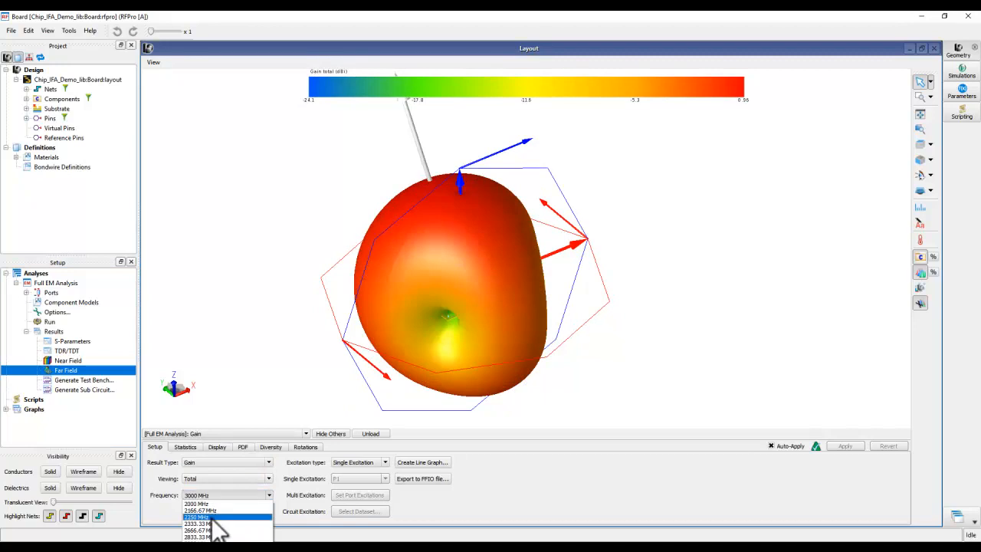
pyautogui.click(198, 523)
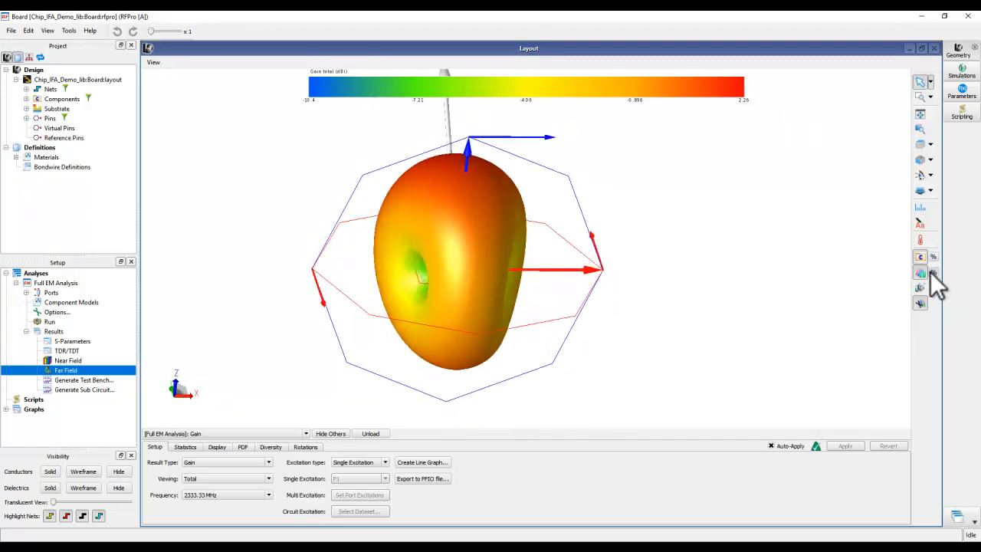
pyautogui.click(920, 257)
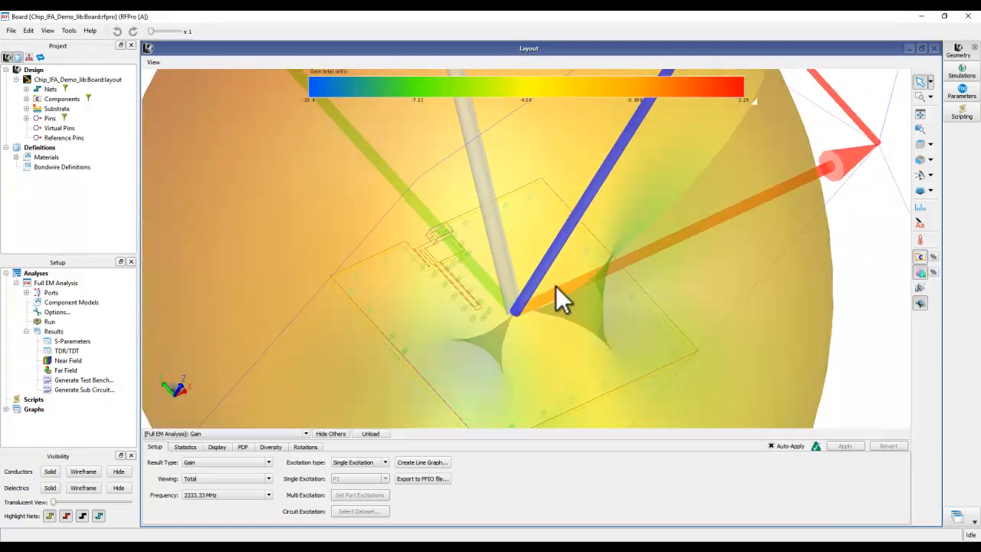
pyautogui.moveTo(560, 299); pyautogui.dragTo(471, 272)
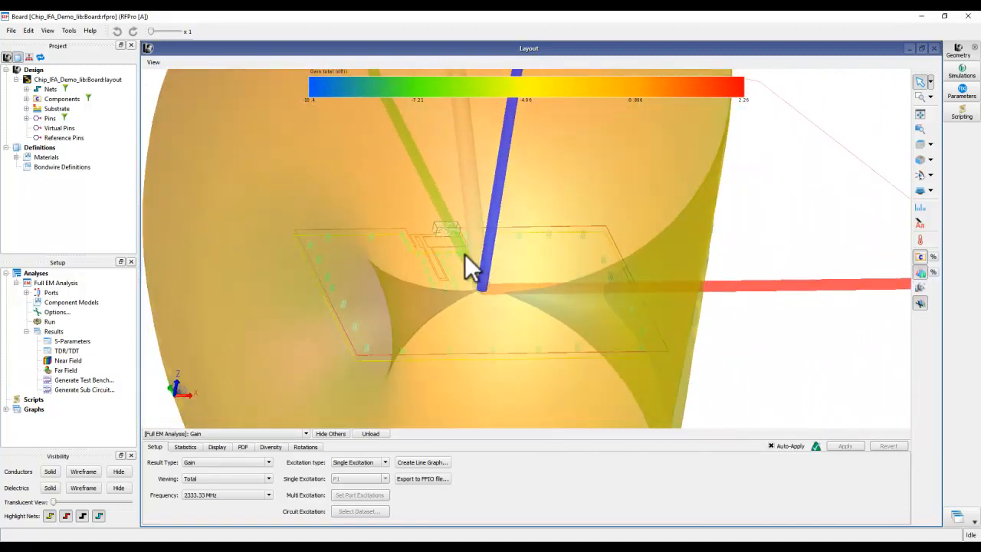